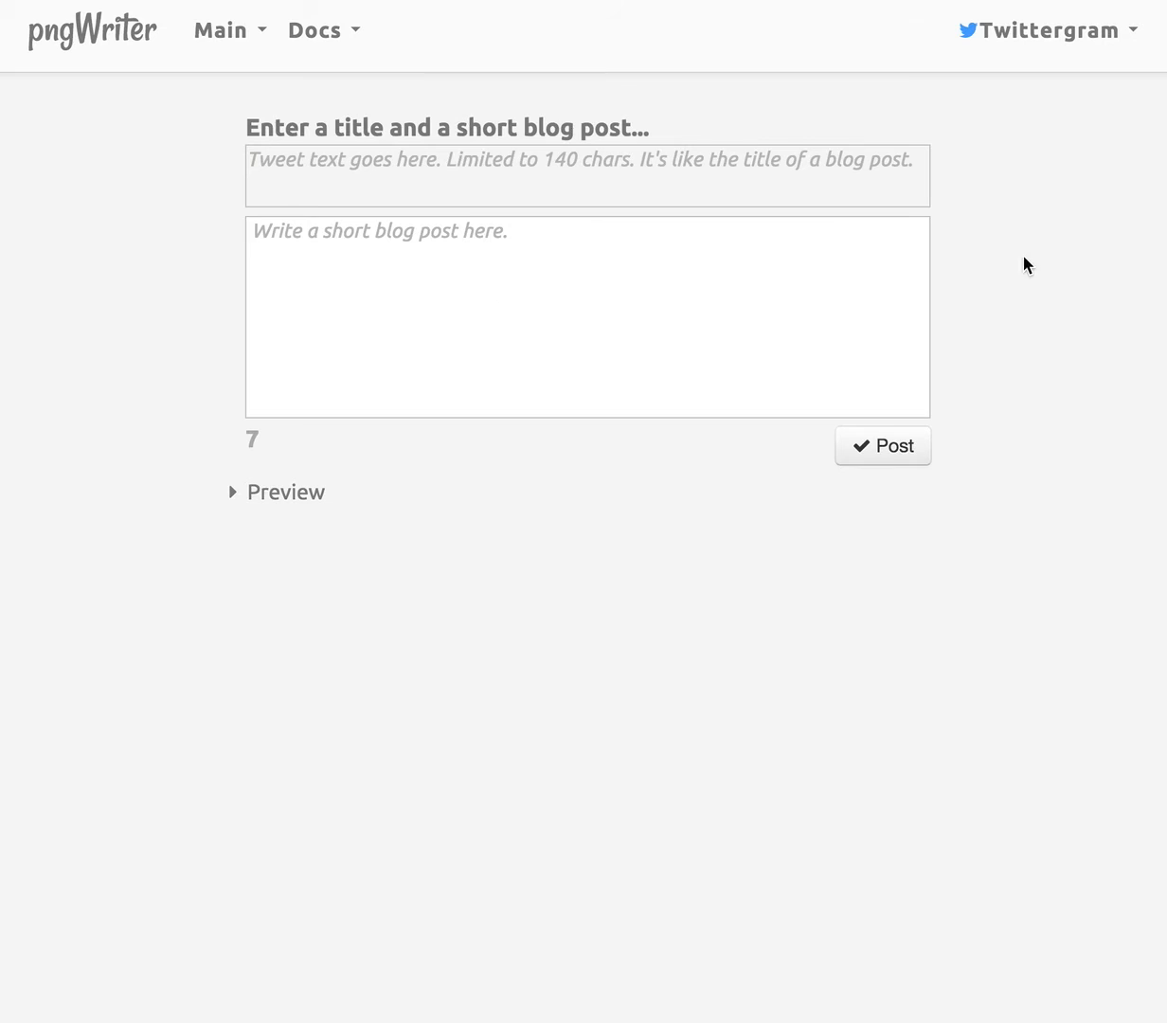
pyautogui.moveTo(602, 448)
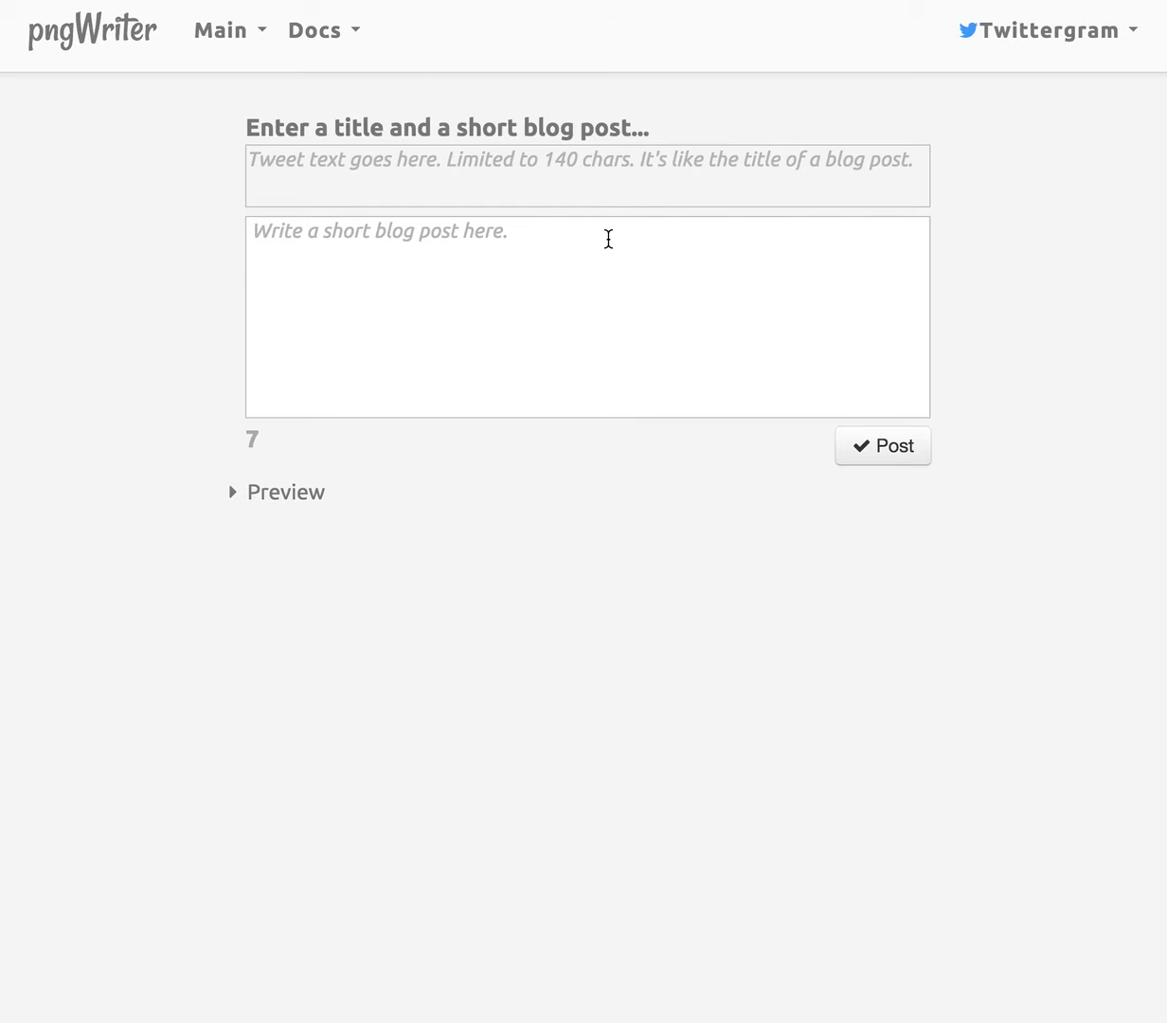
# Enter the tweet title 'This is a test of some software that I'm working on...'.
pyautogui.click(587, 315)
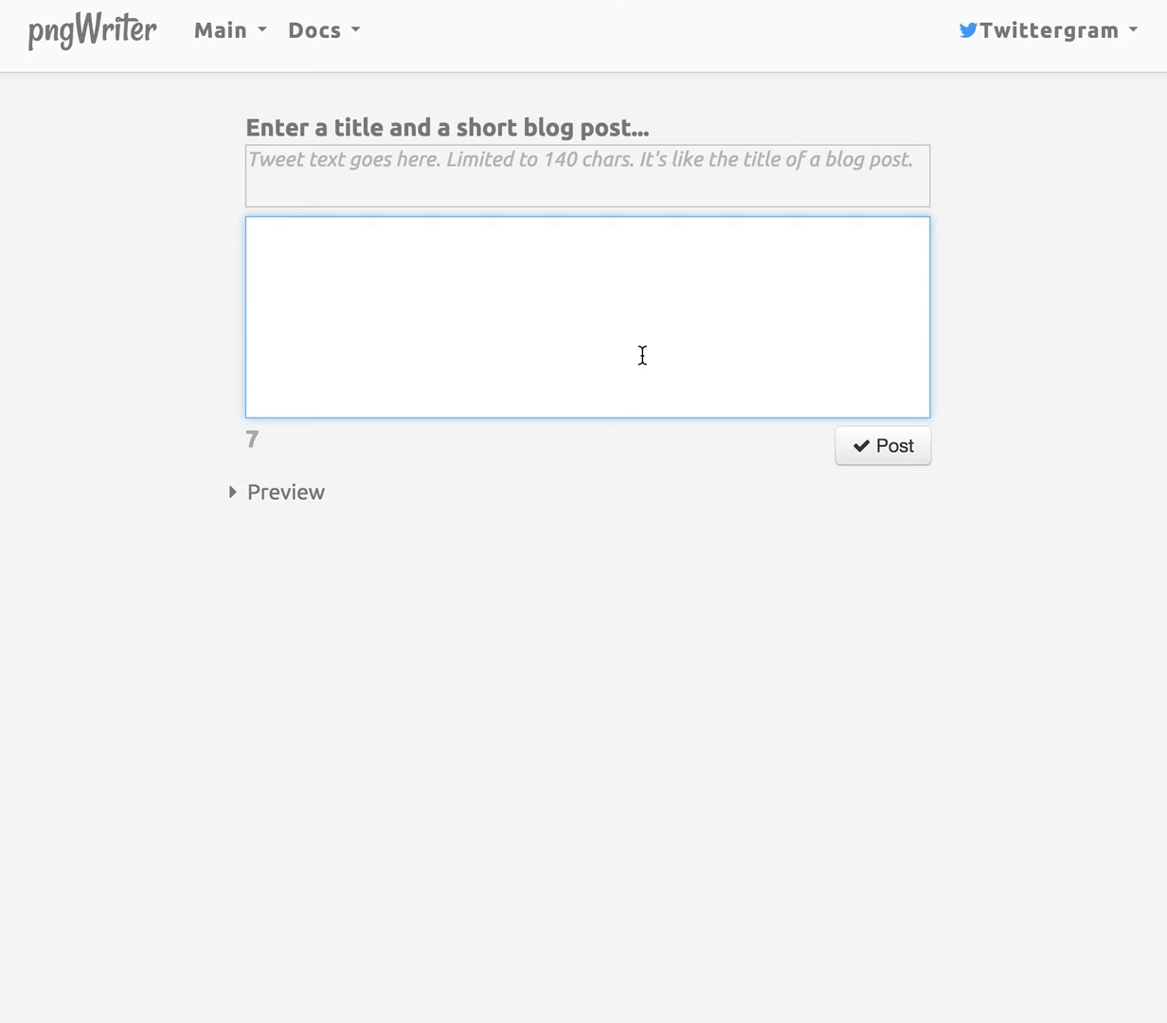
pyautogui.click(585, 175)
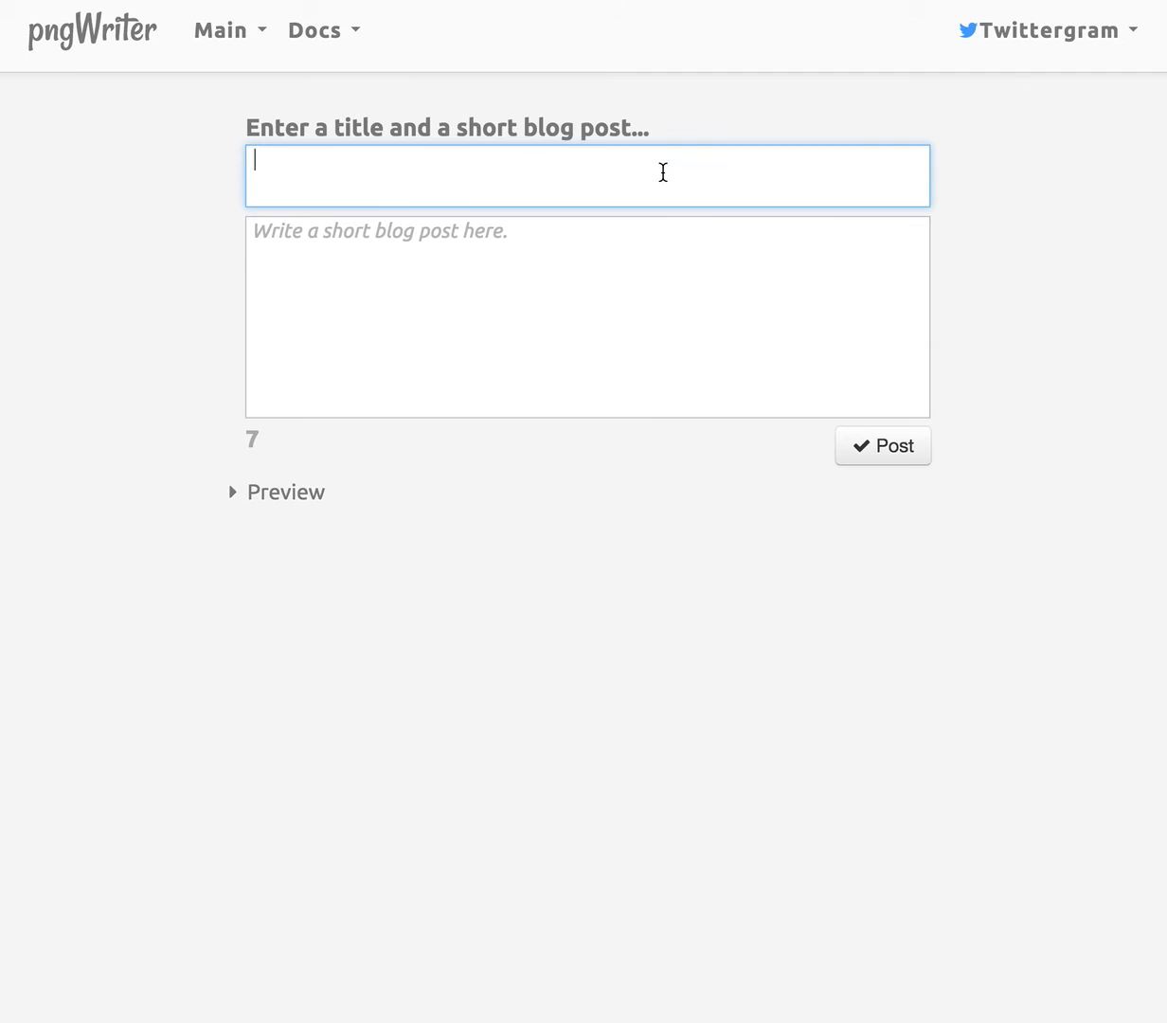
pyautogui.moveTo(824, 316)
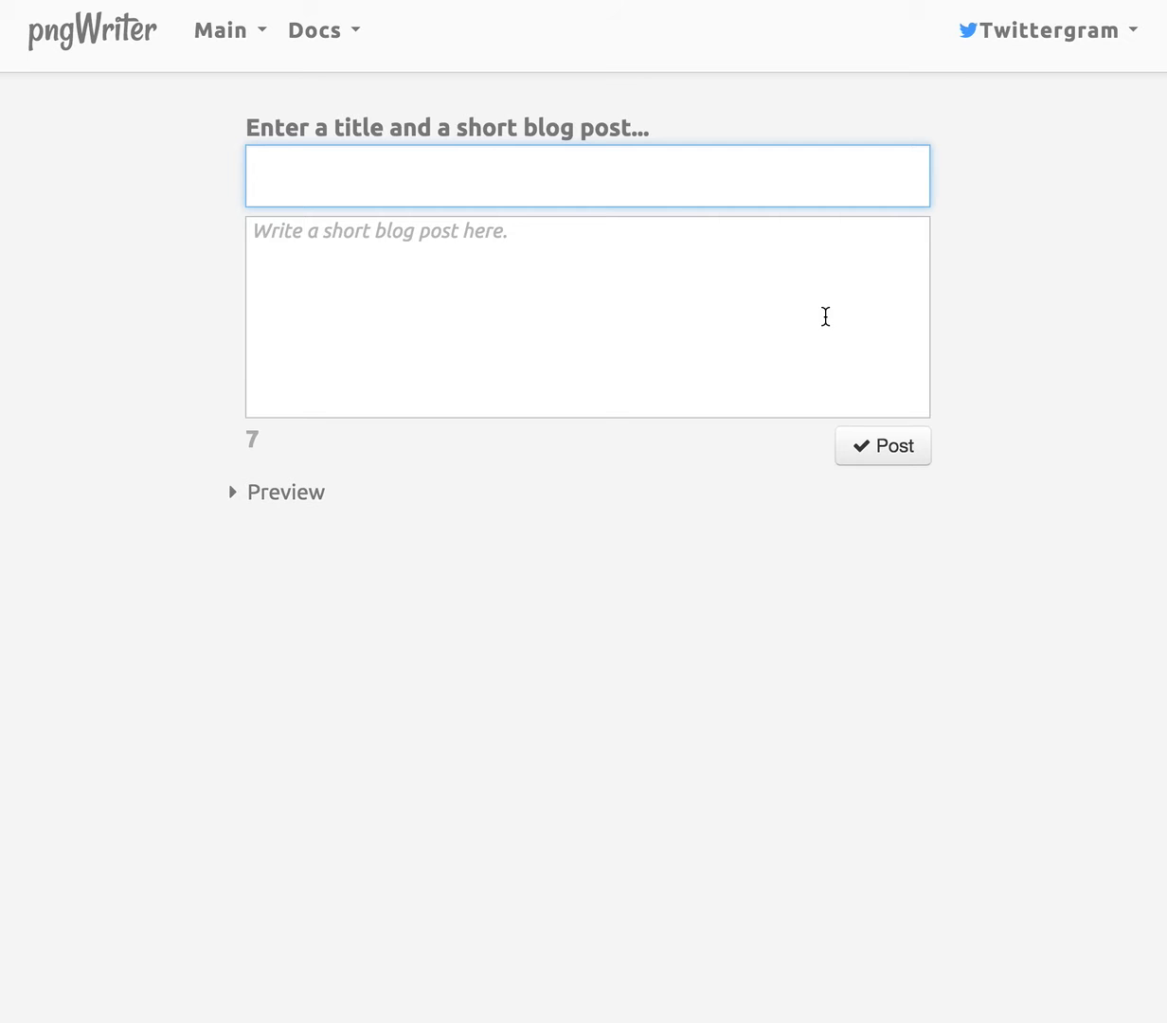
pyautogui.click(588, 175)
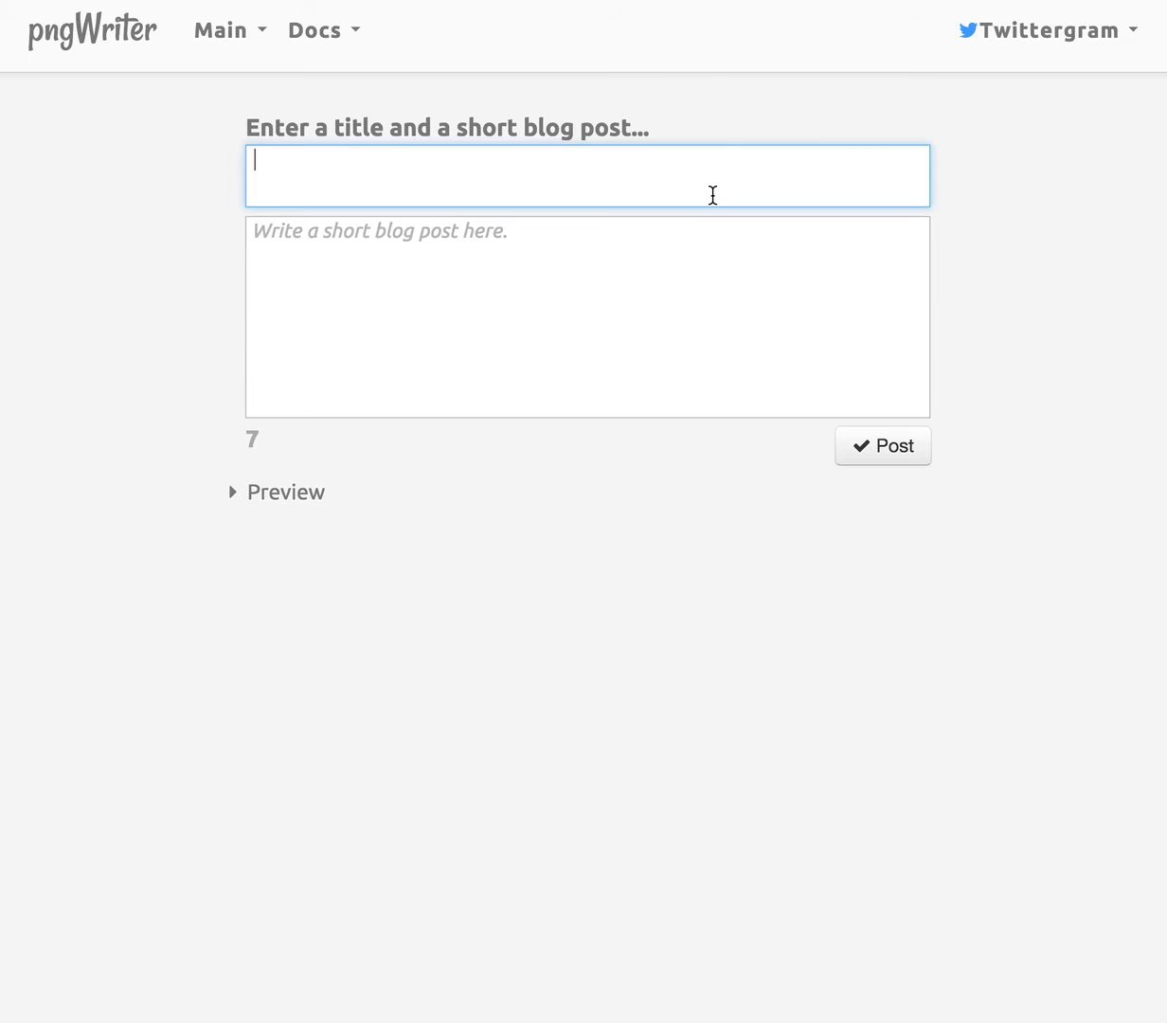
pyautogui.moveTo(628, 220)
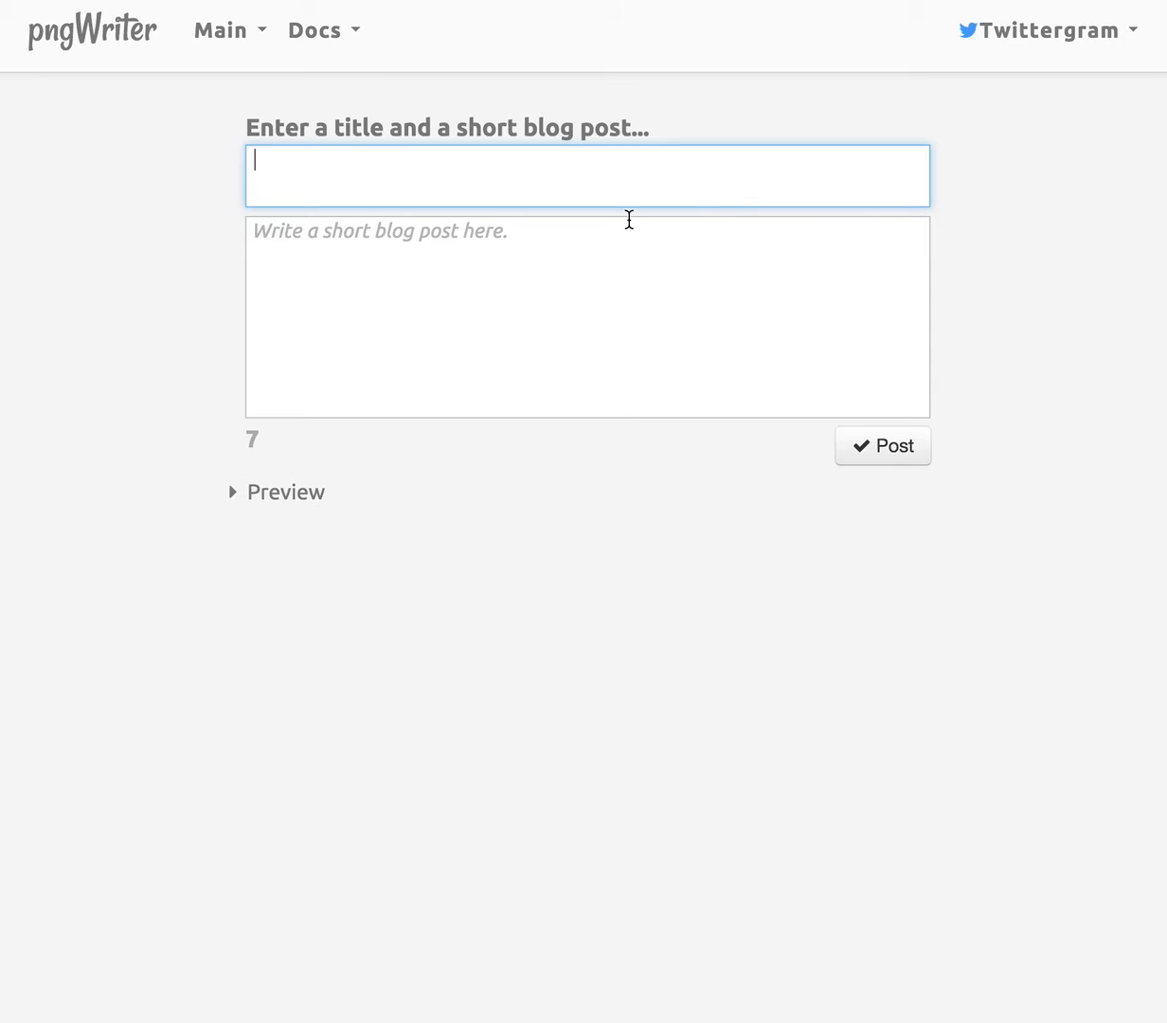
pyautogui.moveTo(928, 194)
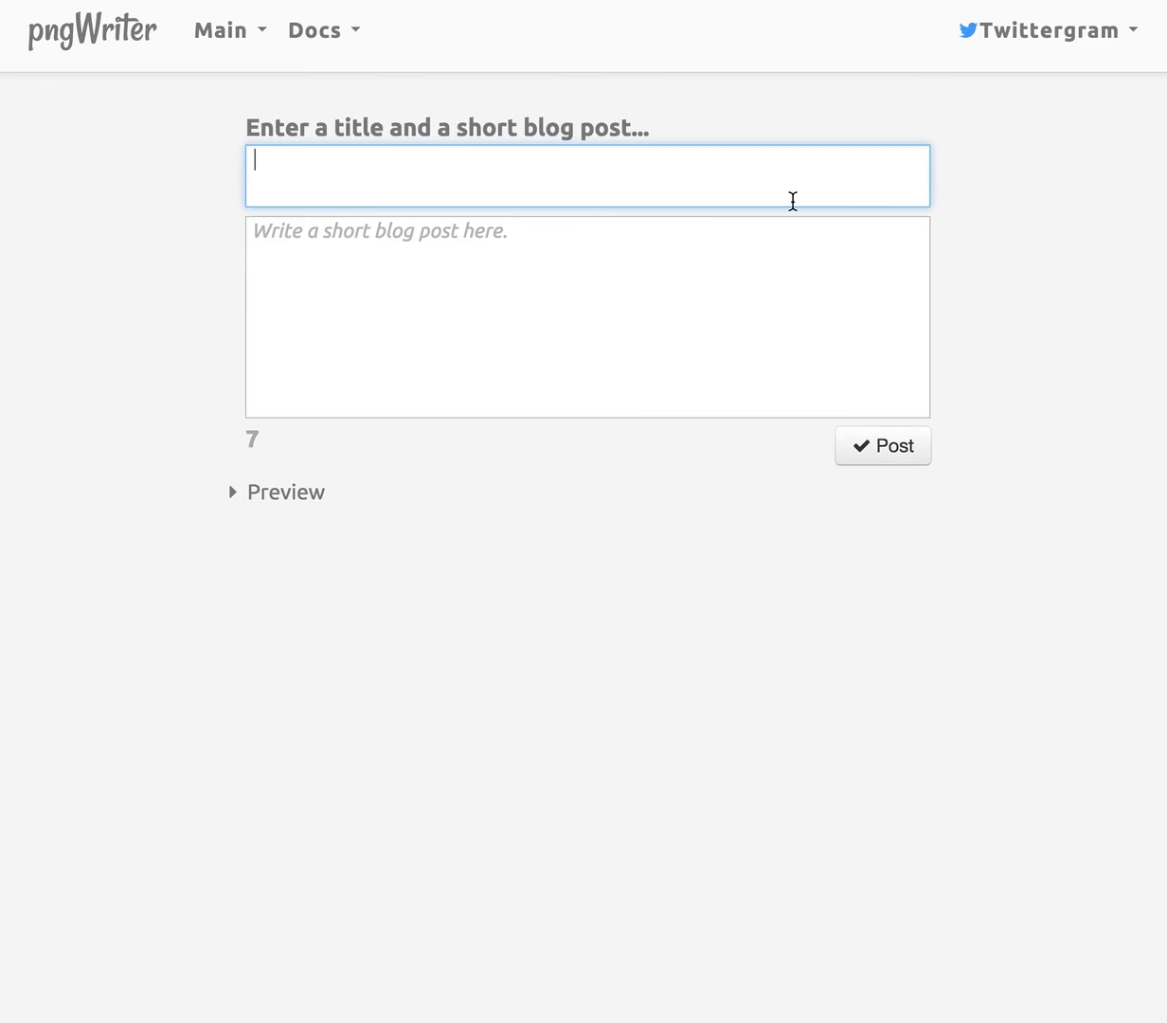
pyautogui.write('This is a test of some softwa')
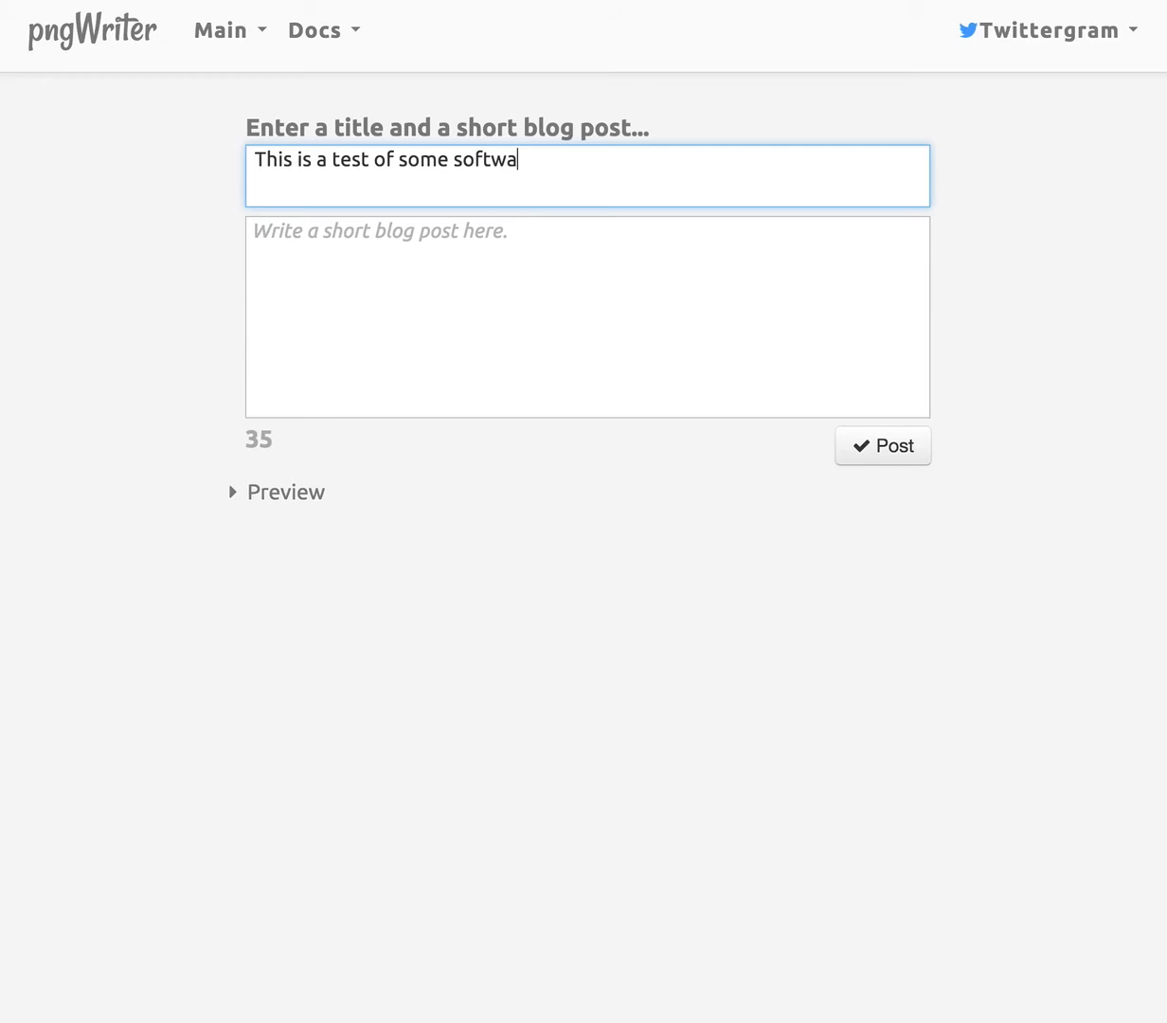
pyautogui.write("re that I'm working on...")
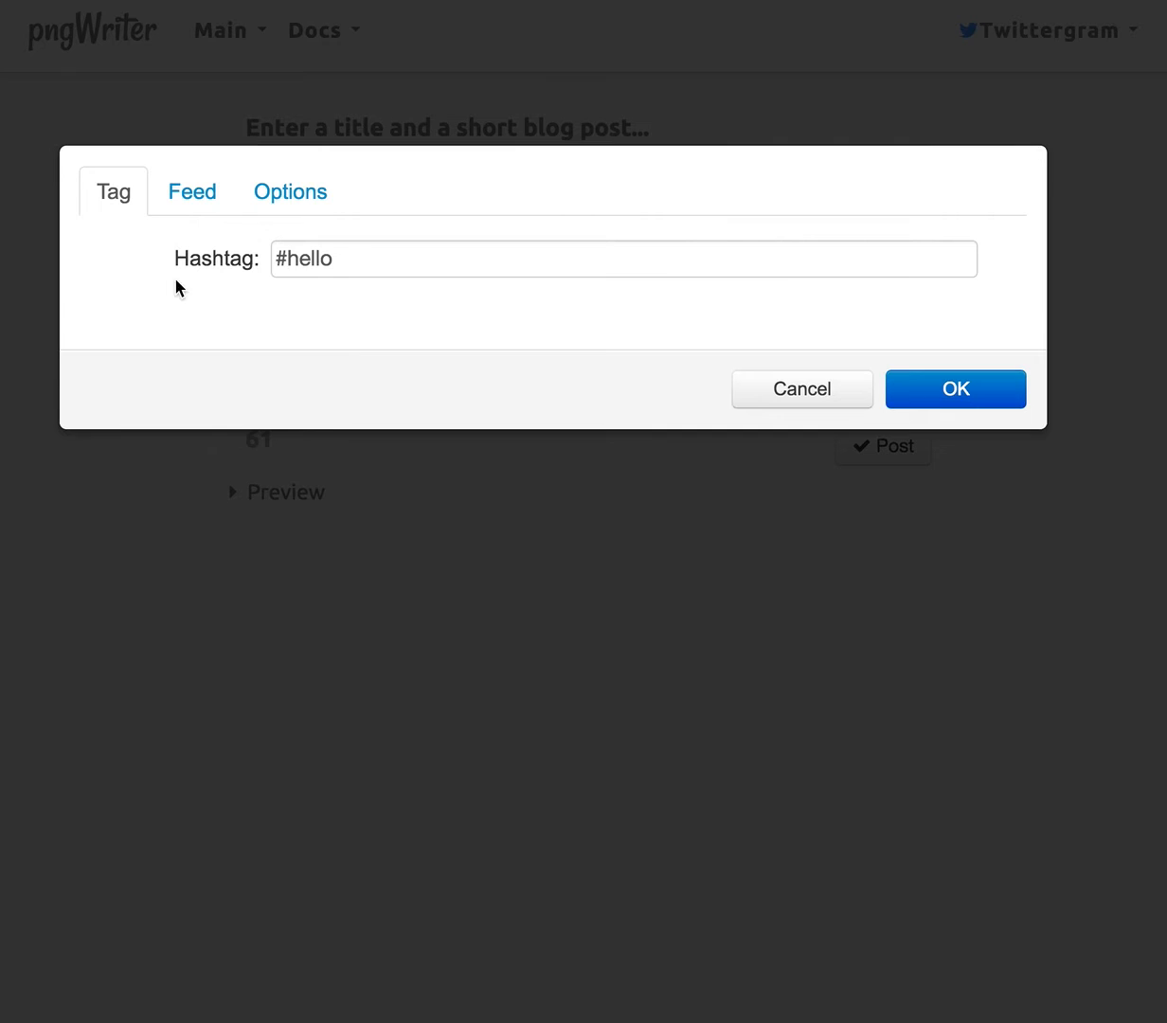
# Extend the hashtag to '#hellothere' and confirm with OK.
pyautogui.write('t')
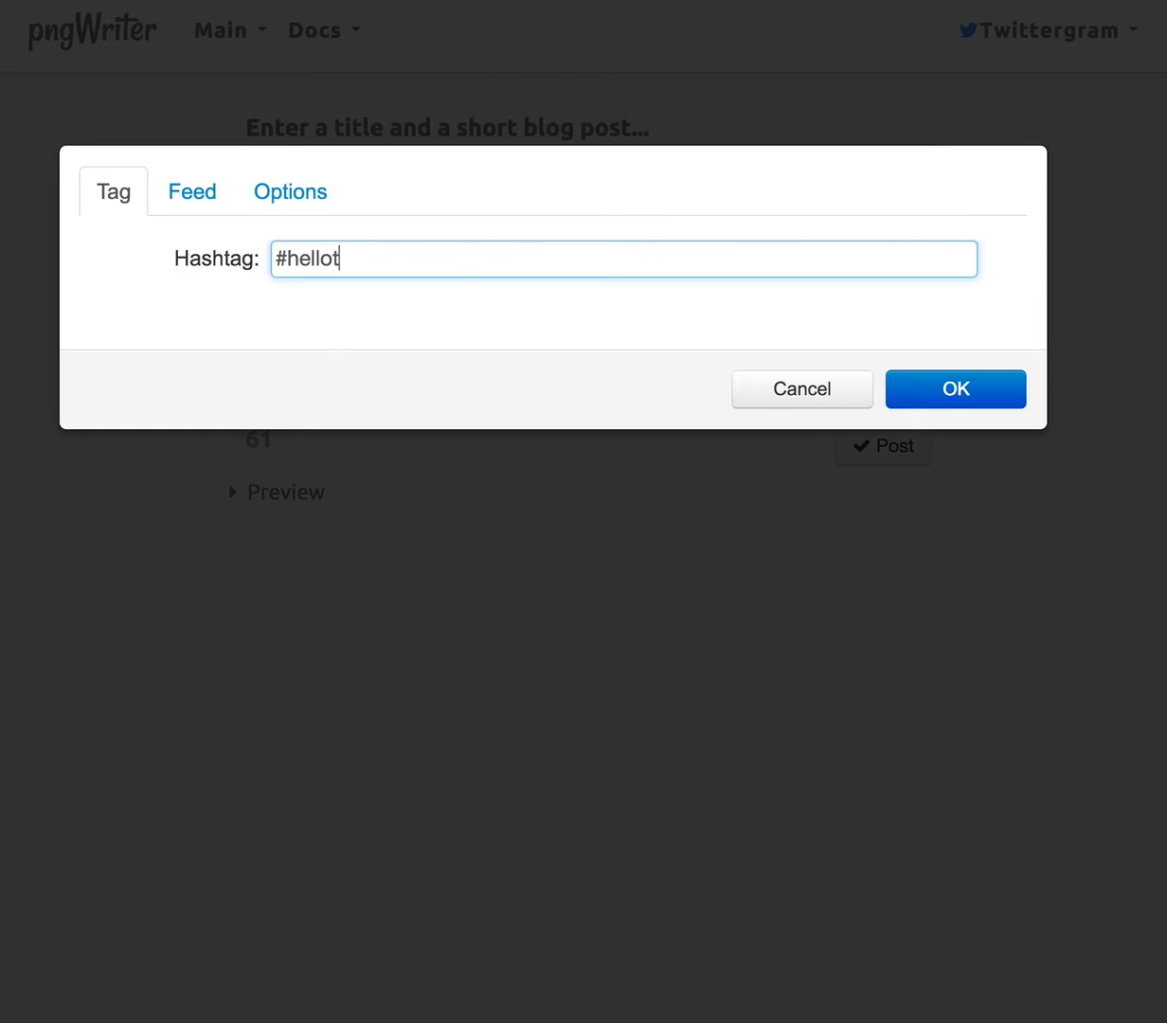
pyautogui.write('here')
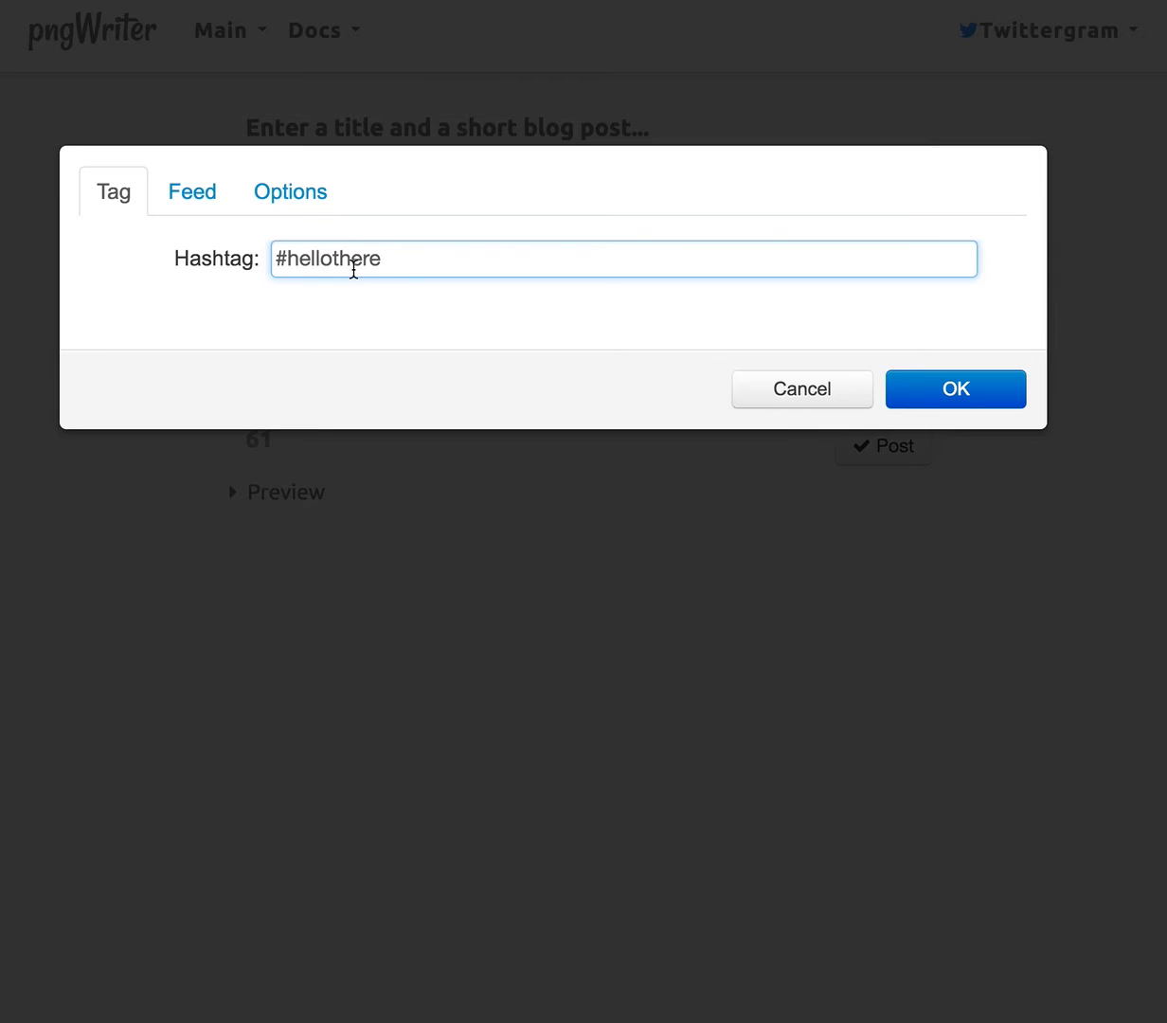
pyautogui.click(955, 388)
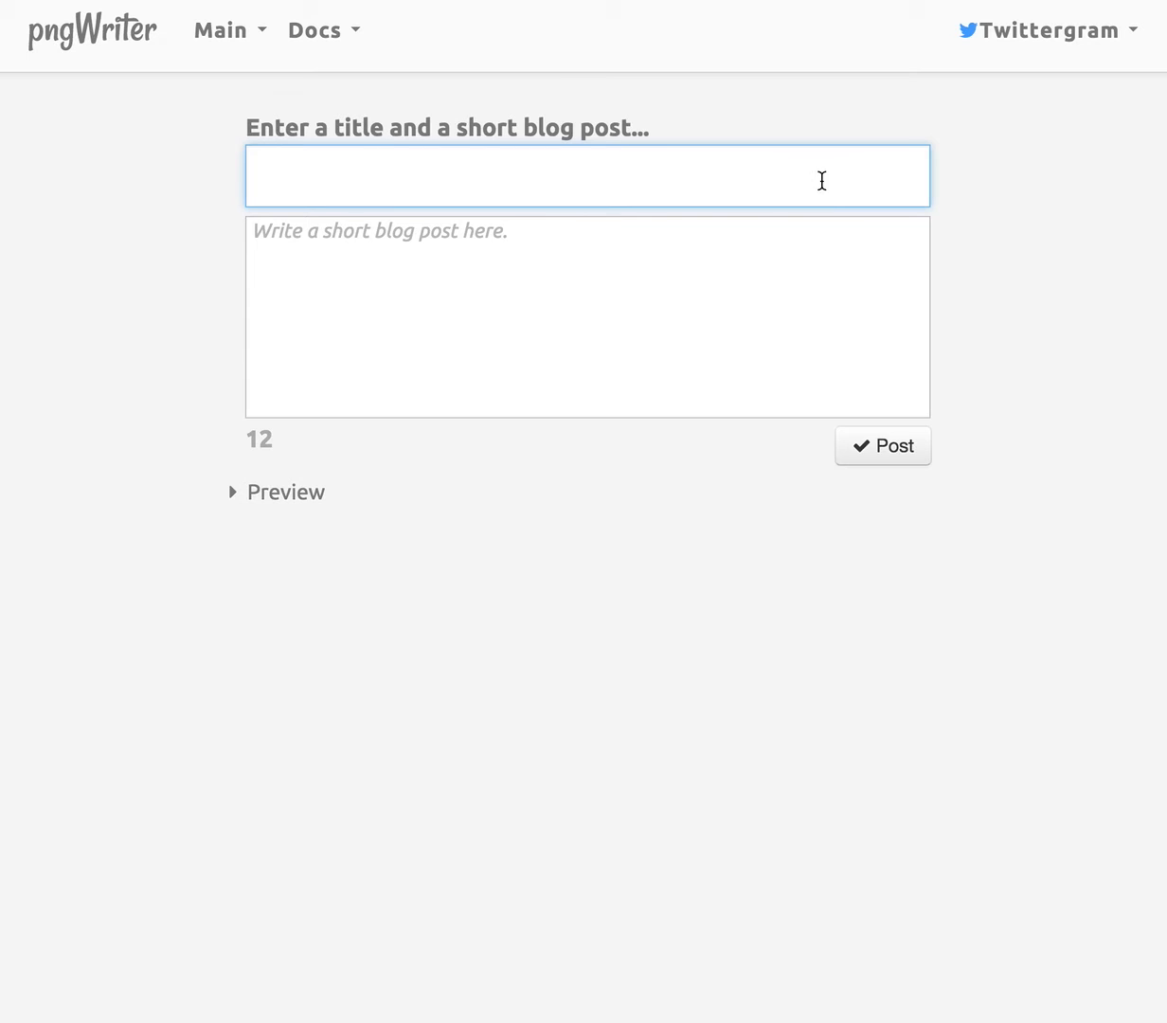
# Type the software-test title and the emergency broadcast test paragraph, correcting 'isntructed' to 'instructed'.
pyautogui.write("This is a test of some software that I'm working on...")
pyautogui.click(588, 316)
pyautogui.write('This is a test of th')
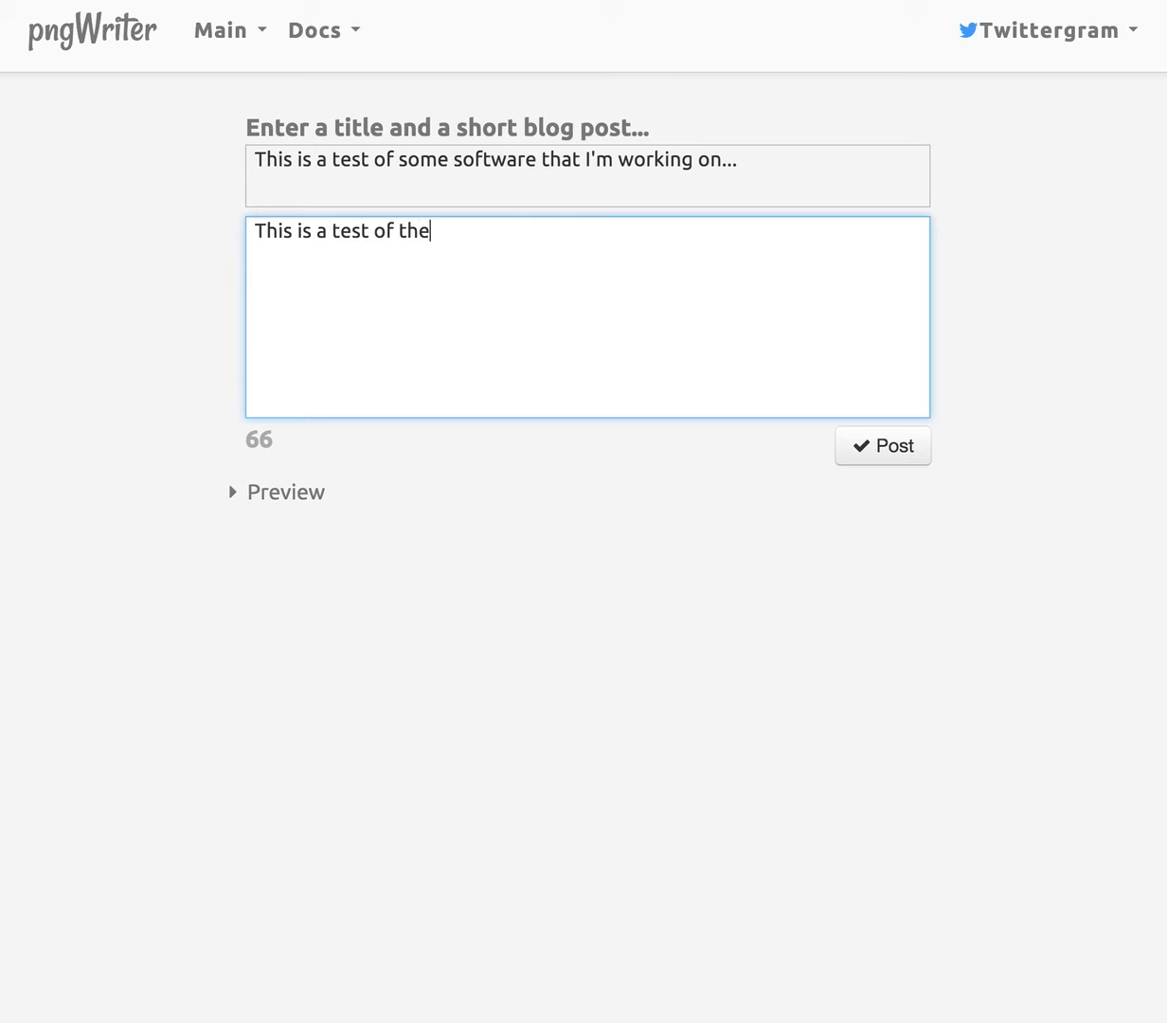
pyautogui.write('emergency broadcast system.')
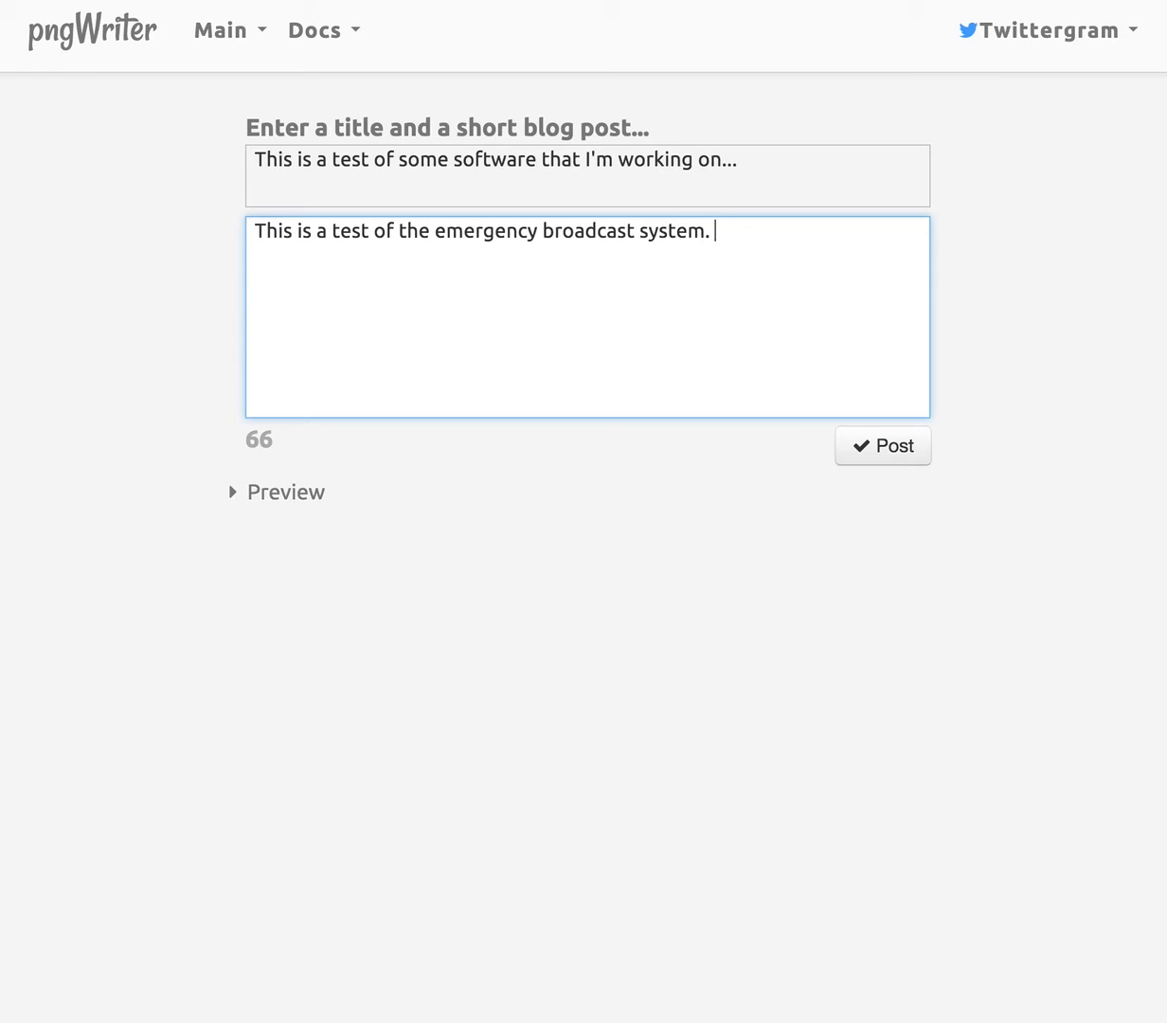
pyautogui.write('Had this been an actual emergency you')
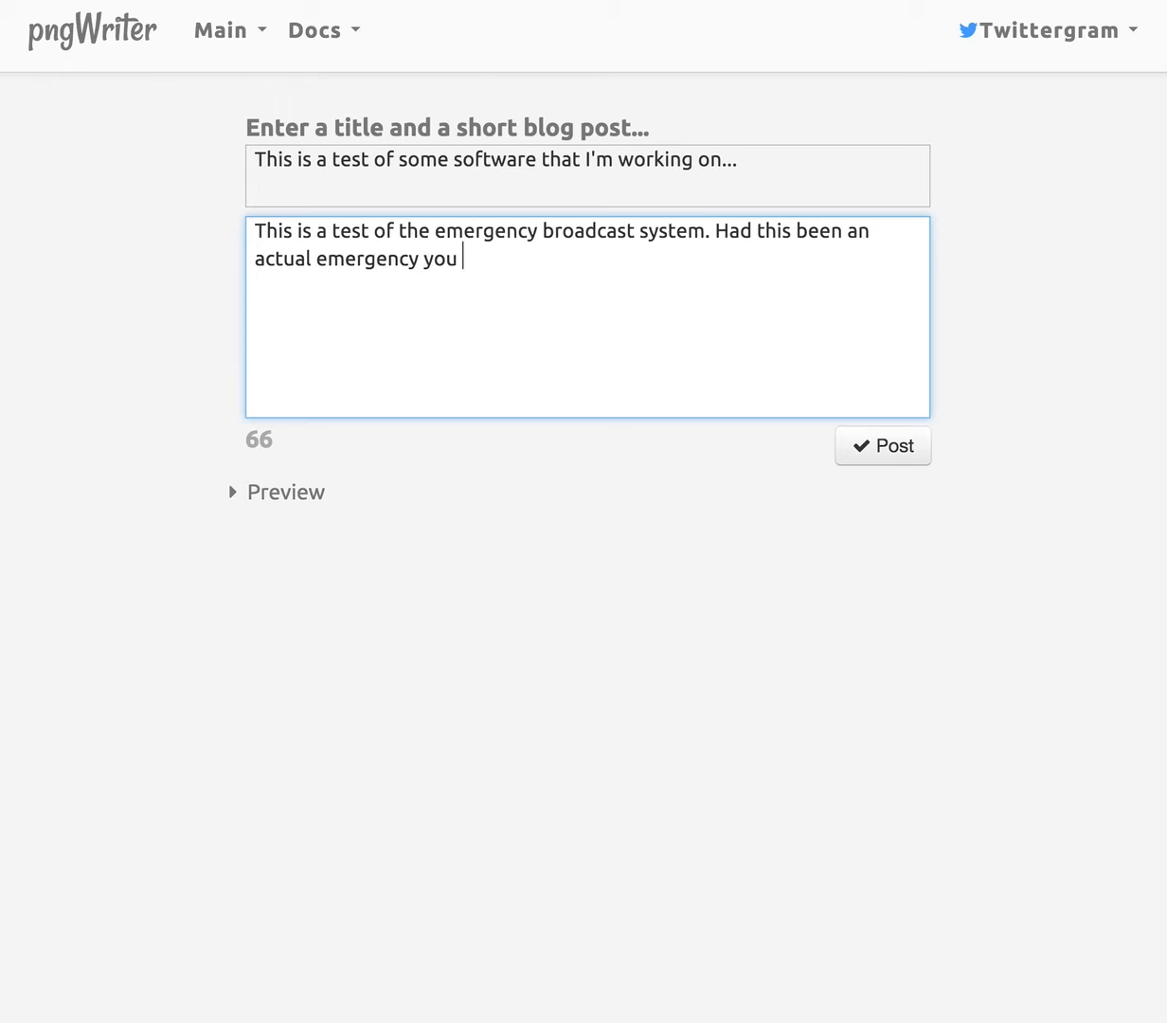
pyautogui.write('would have been isntructed to tune to')
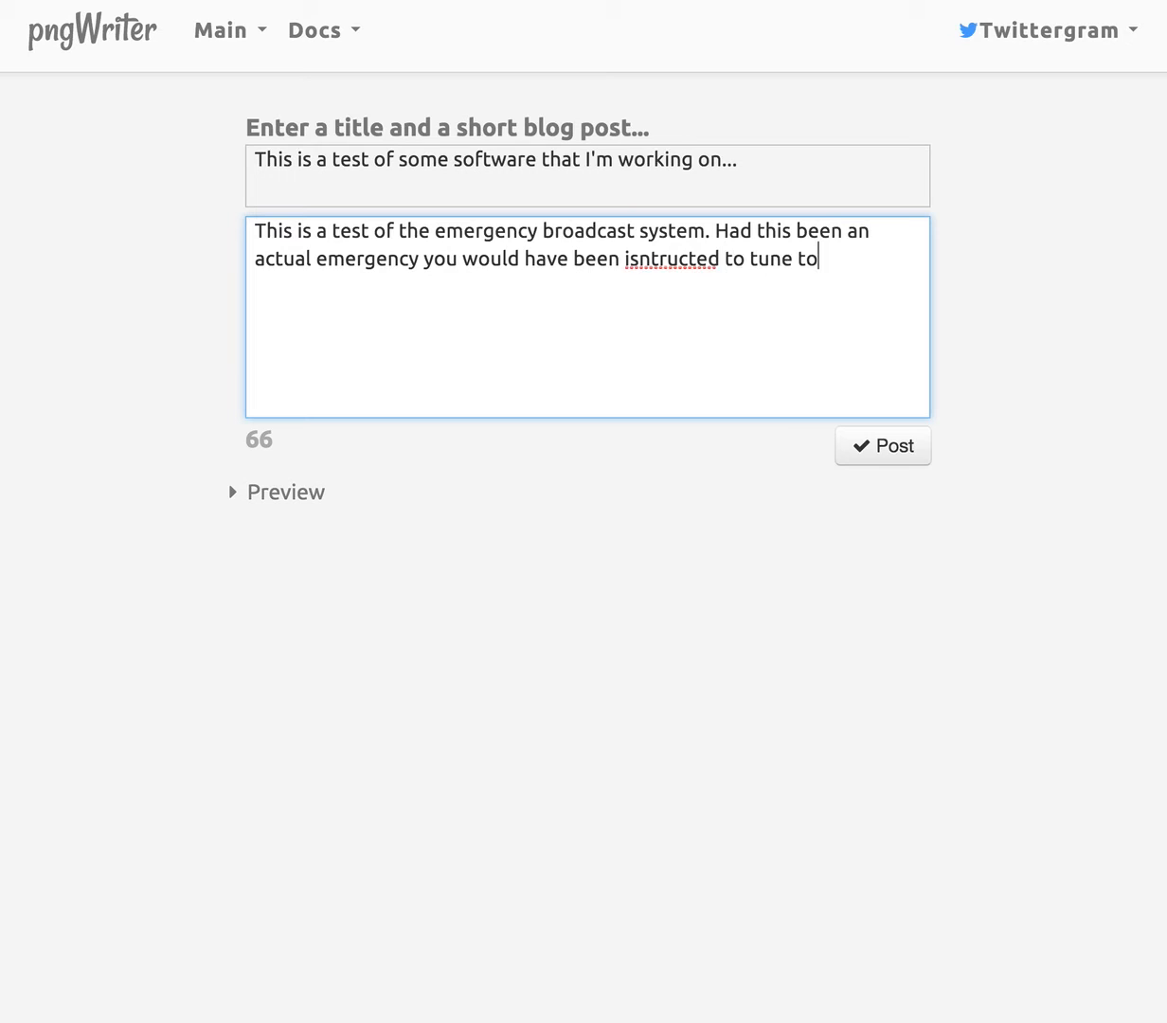
pyautogui.write('a local station for news and information.')
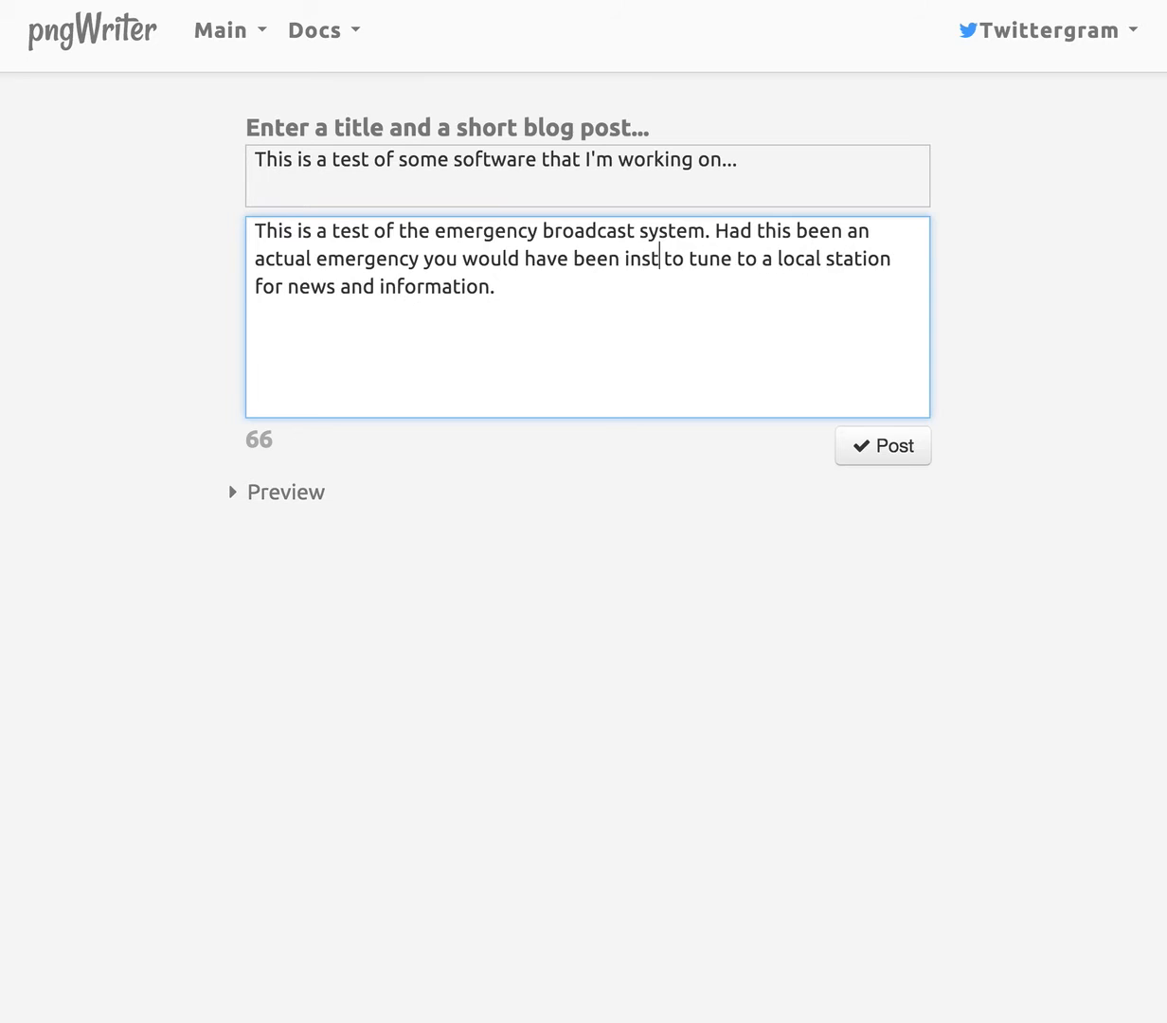
pyautogui.write('ructed')
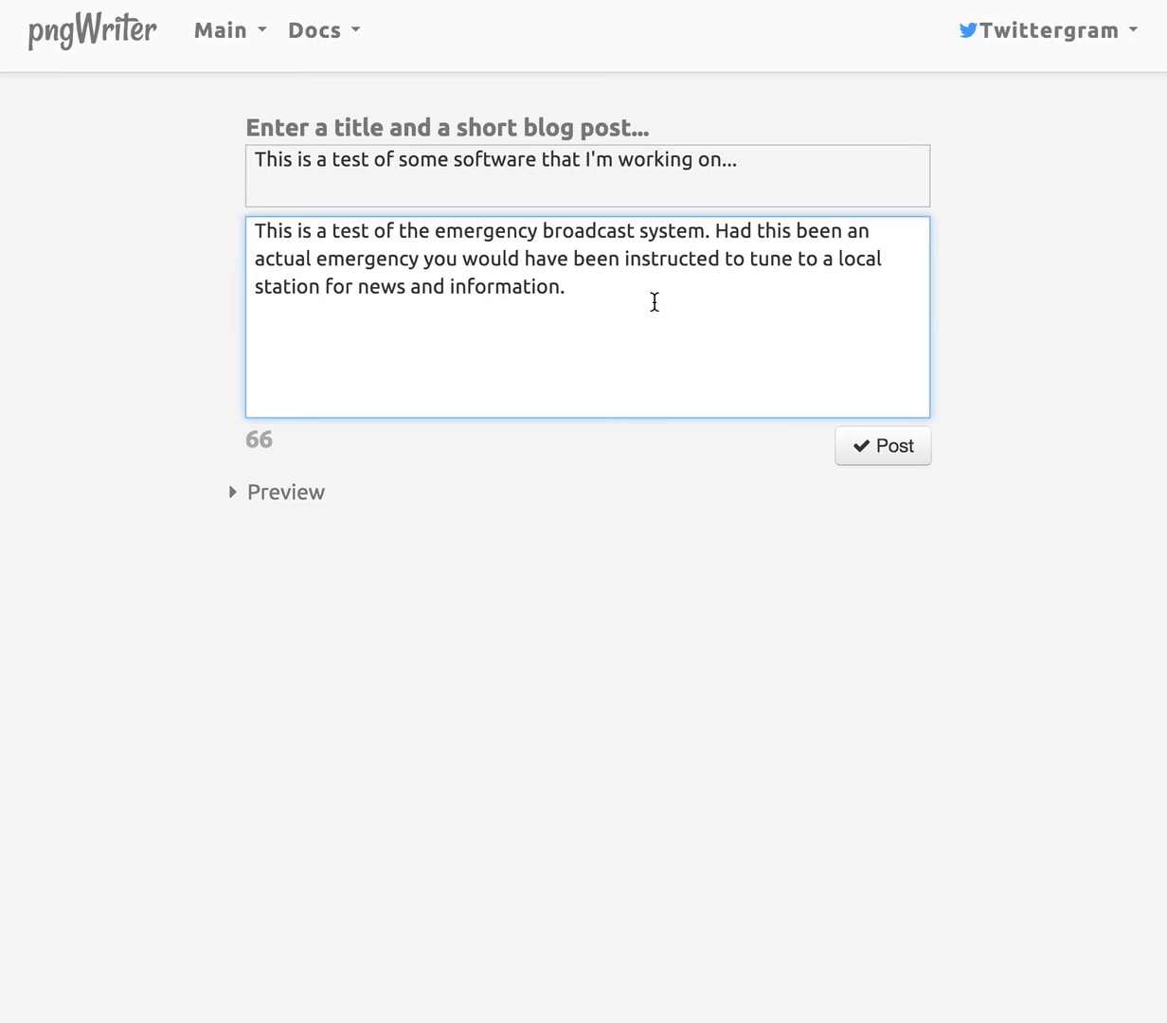
# Paste the emergency broadcast paragraph three more times, making four identical paragraphs.
pyautogui.write('This is a test of the emergency broadcast system. Had this been an actual emergency you would have been instructed to tune to a local station for news and information.')
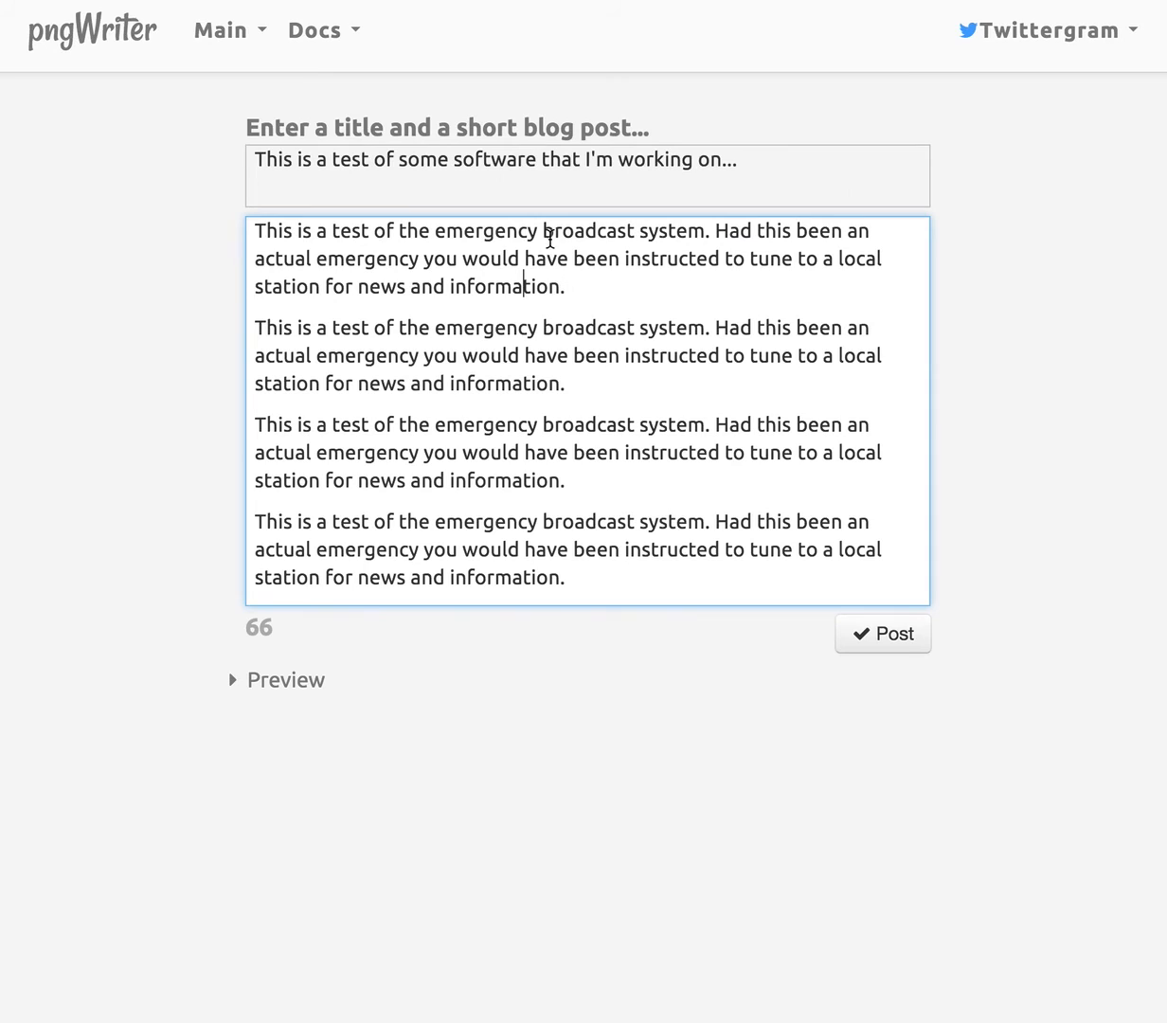
# Make 'Emergency Broadcast System' capitalised, bold and italic in the first paragraph.
pyautogui.write('D')
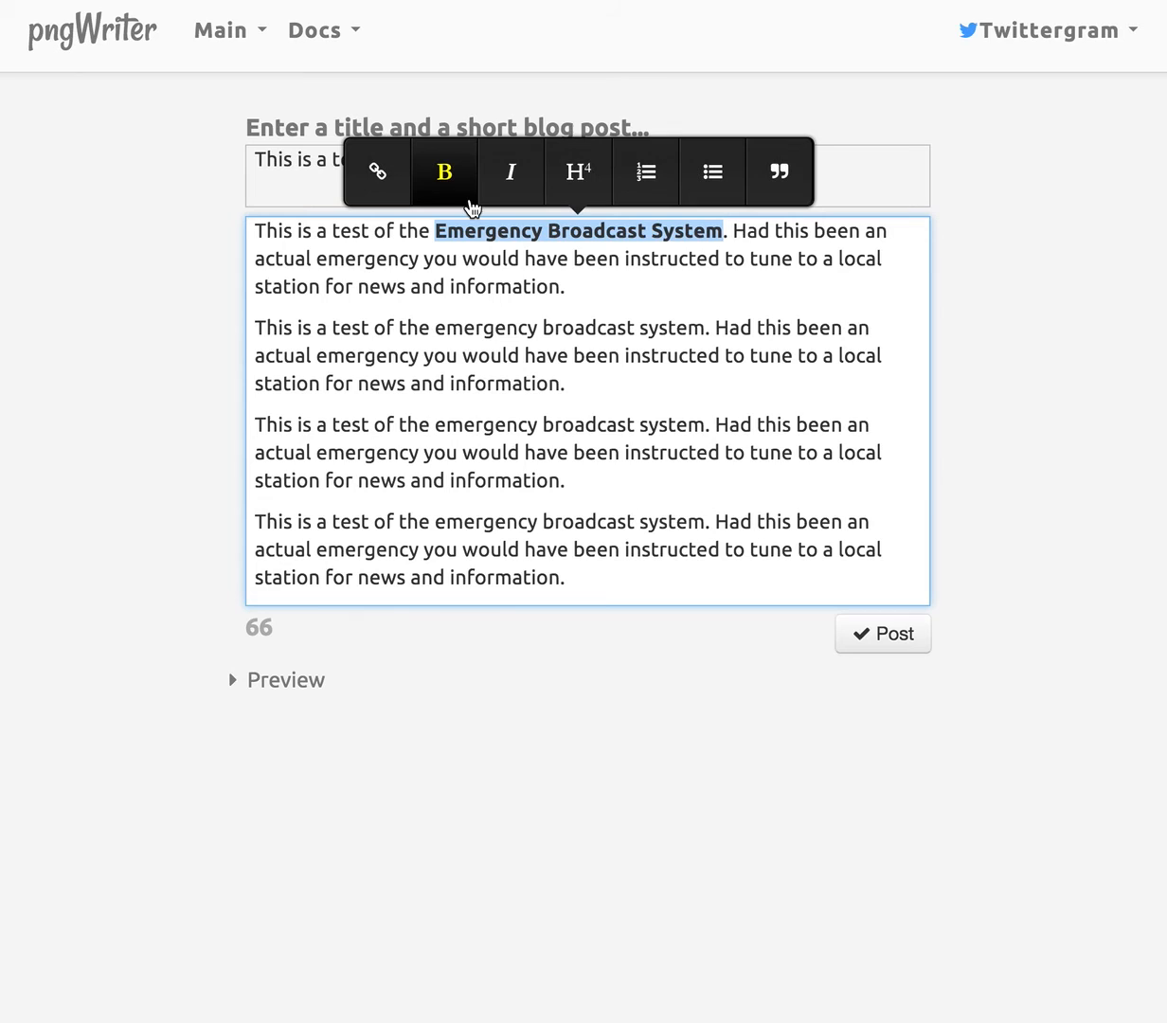
pyautogui.click(509, 171)
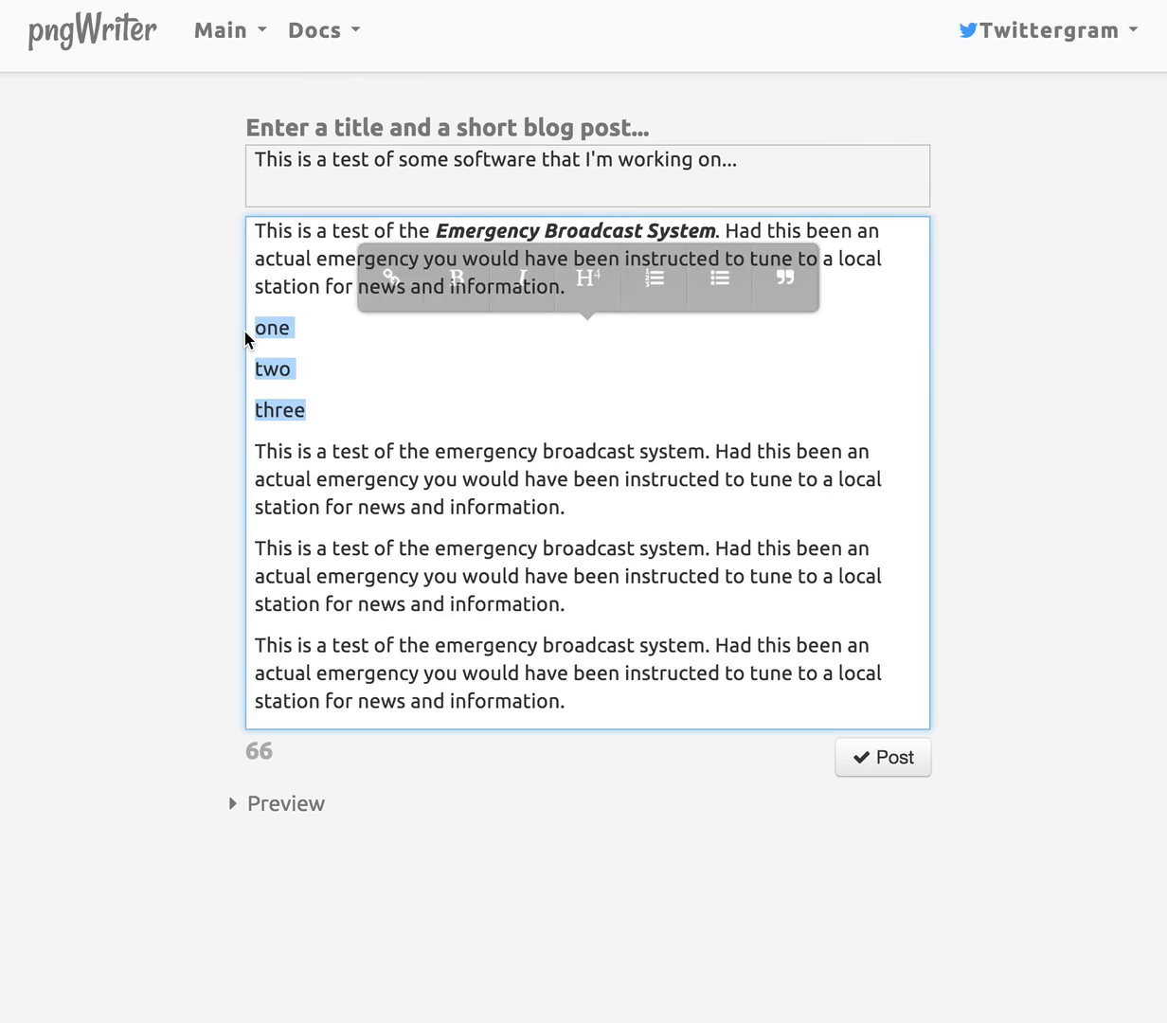
# Turn 'one', 'two', 'three' into a bulleted list and begin the 'This is something a' line.
pyautogui.click(654, 268)
pyautogui.write('This i')
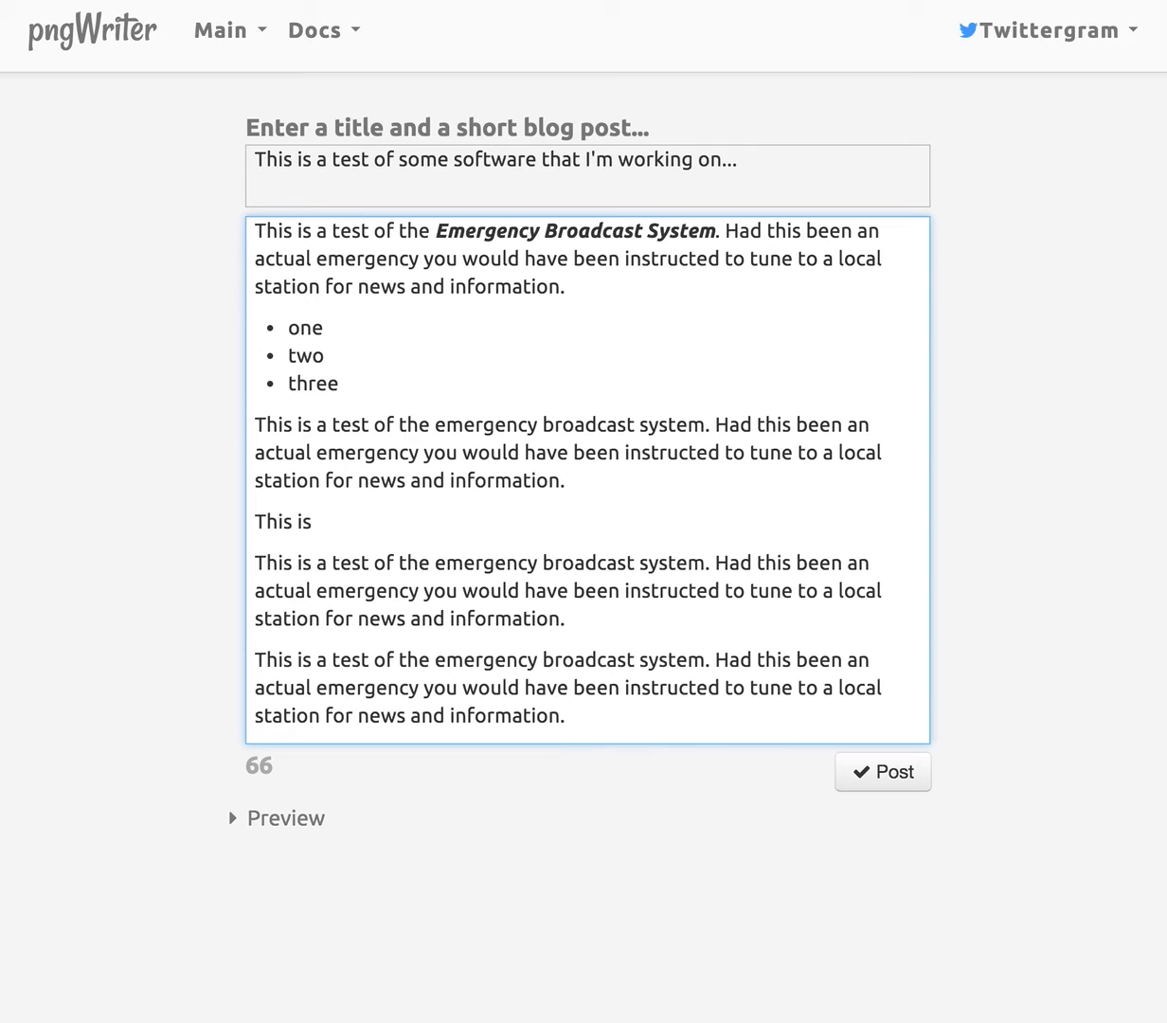
pyautogui.write('something a')
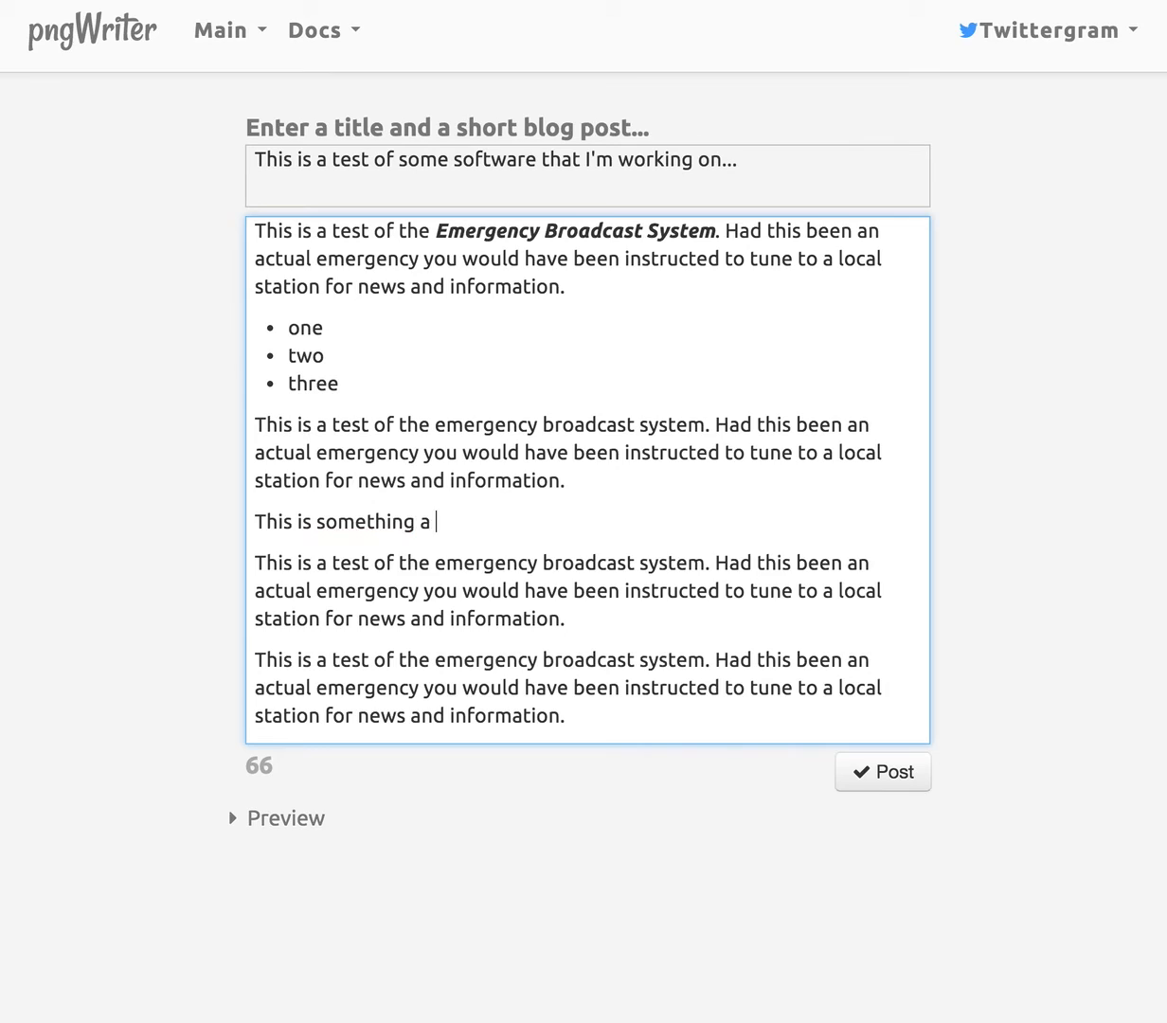
# Finish the line 'something a friend said to me:' before the heading and italic blockquote.
pyautogui.write('friend said to m')
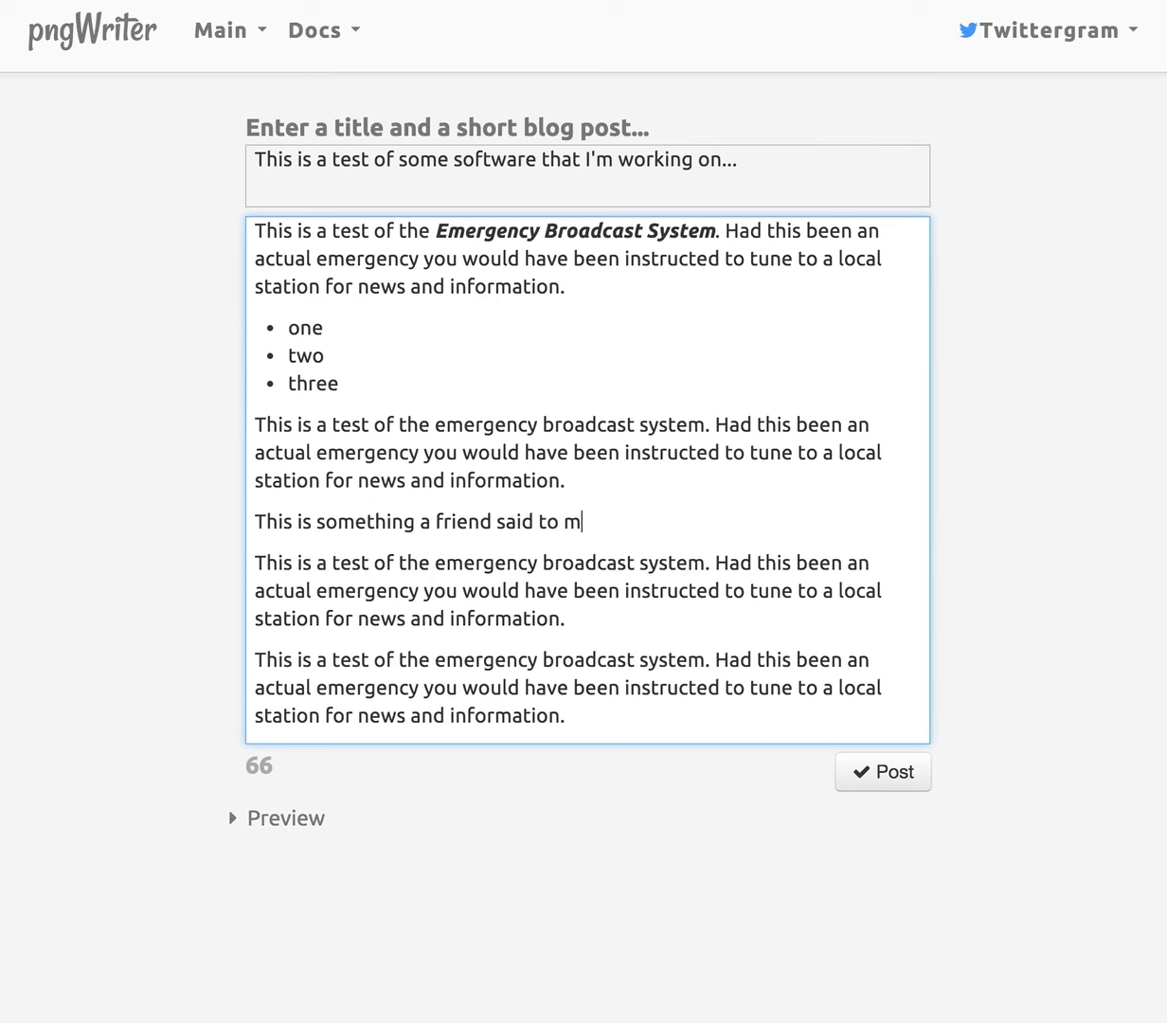
pyautogui.write('e:')
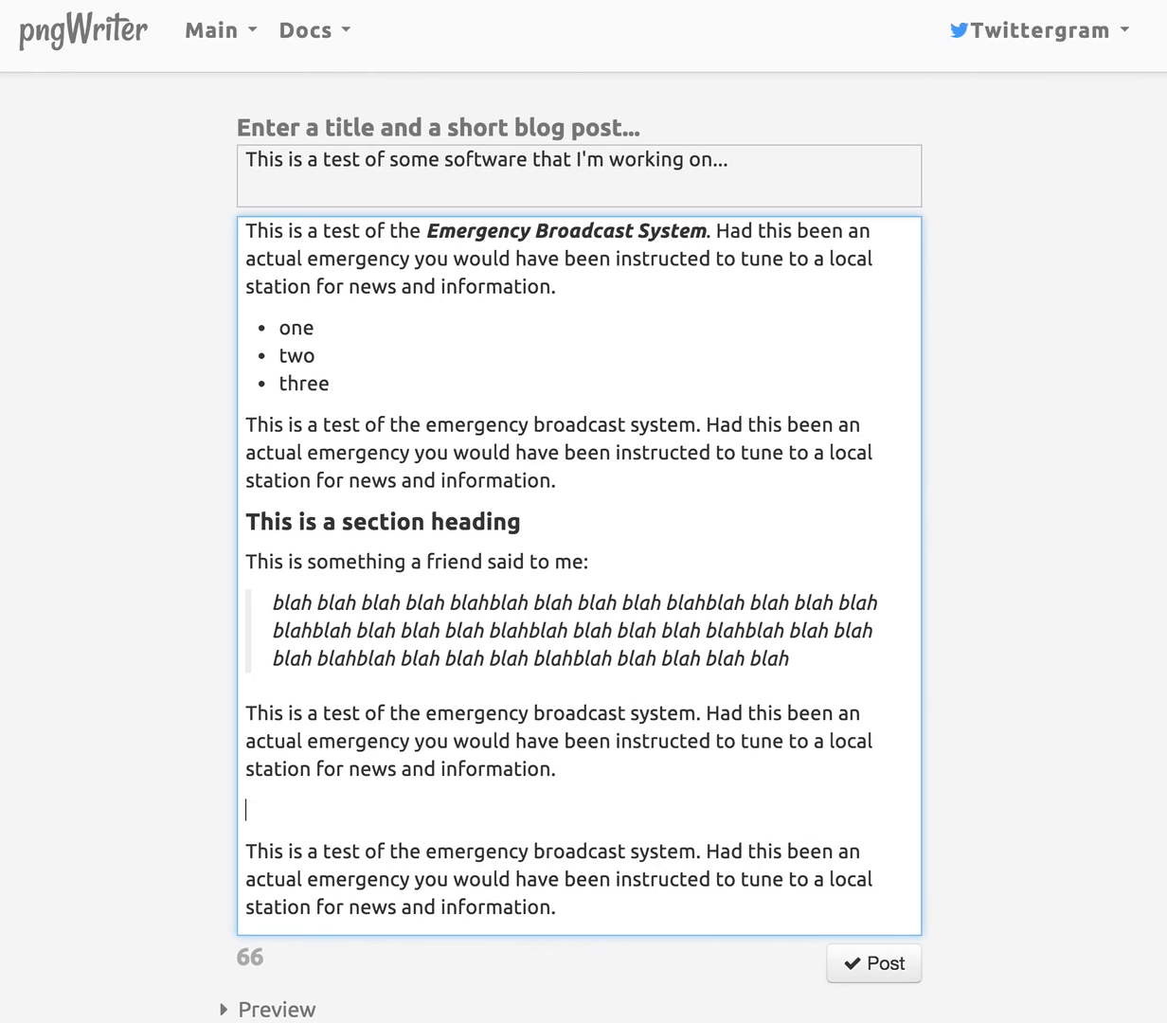
# Type 'My blog is Scripting News.' and link 'Scripting News' to its URL.
pyautogui.write('My blog is Scripting News.')
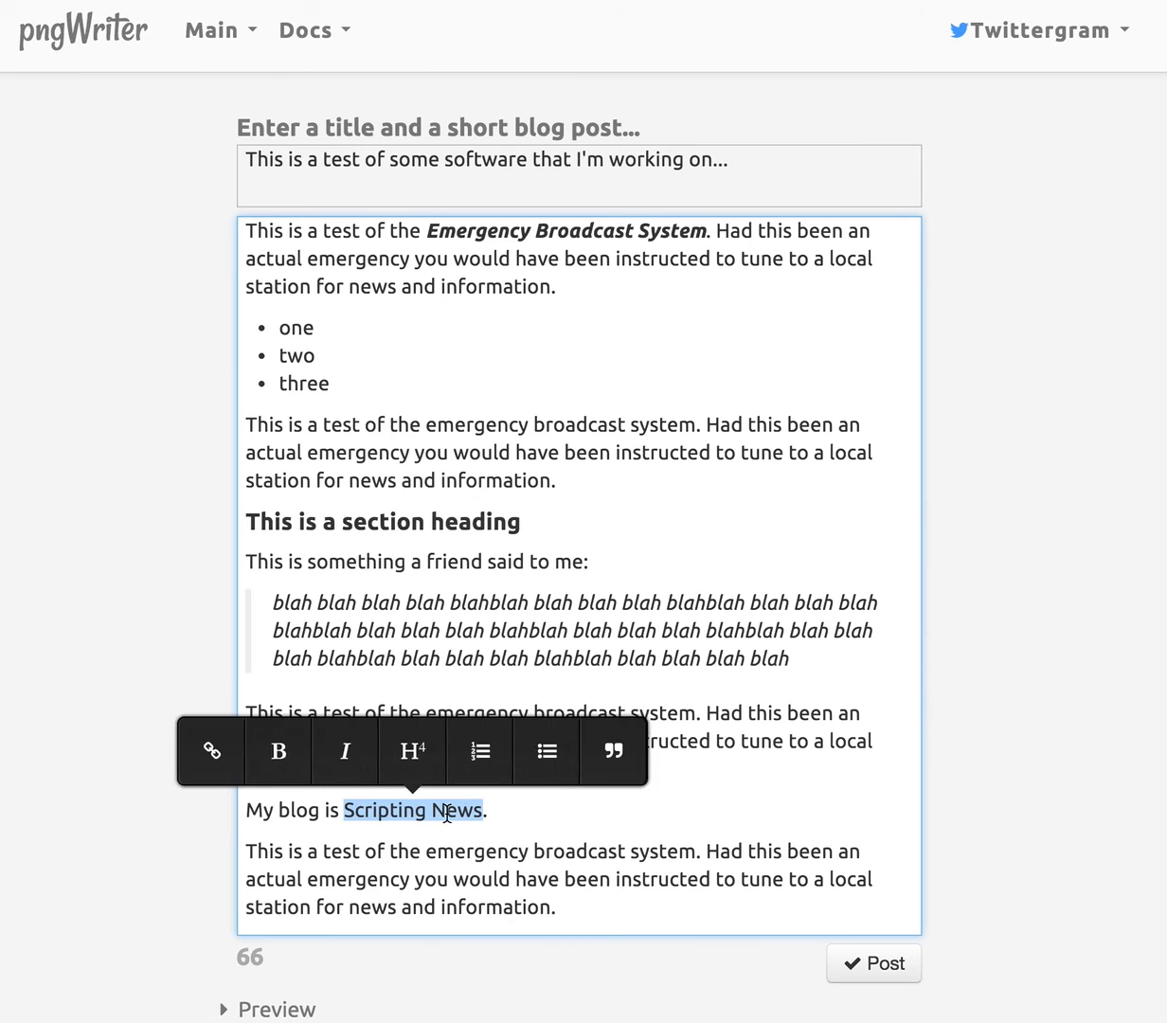
pyautogui.click(209, 751)
pyautogui.write('http:')
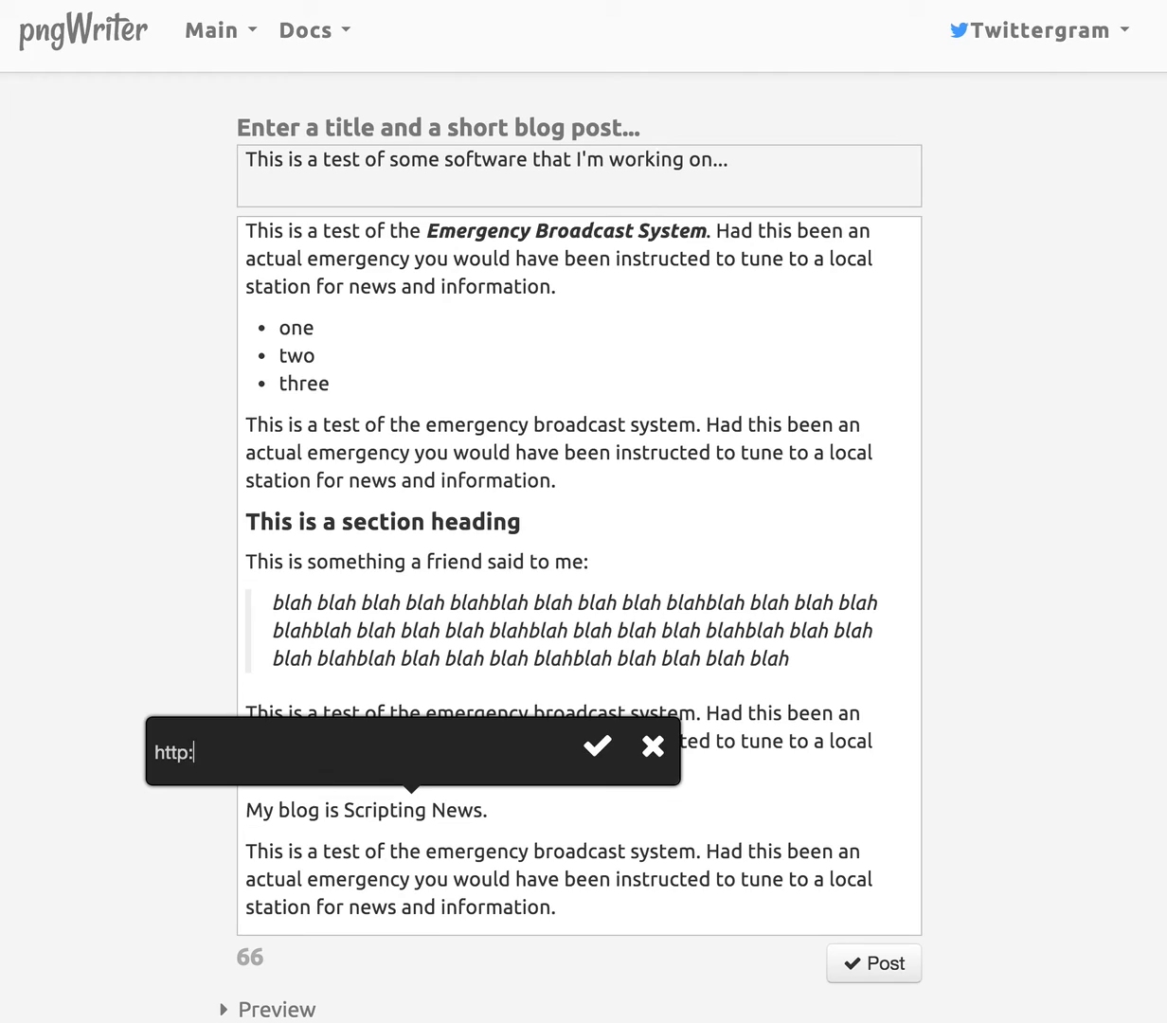
pyautogui.click(597, 747)
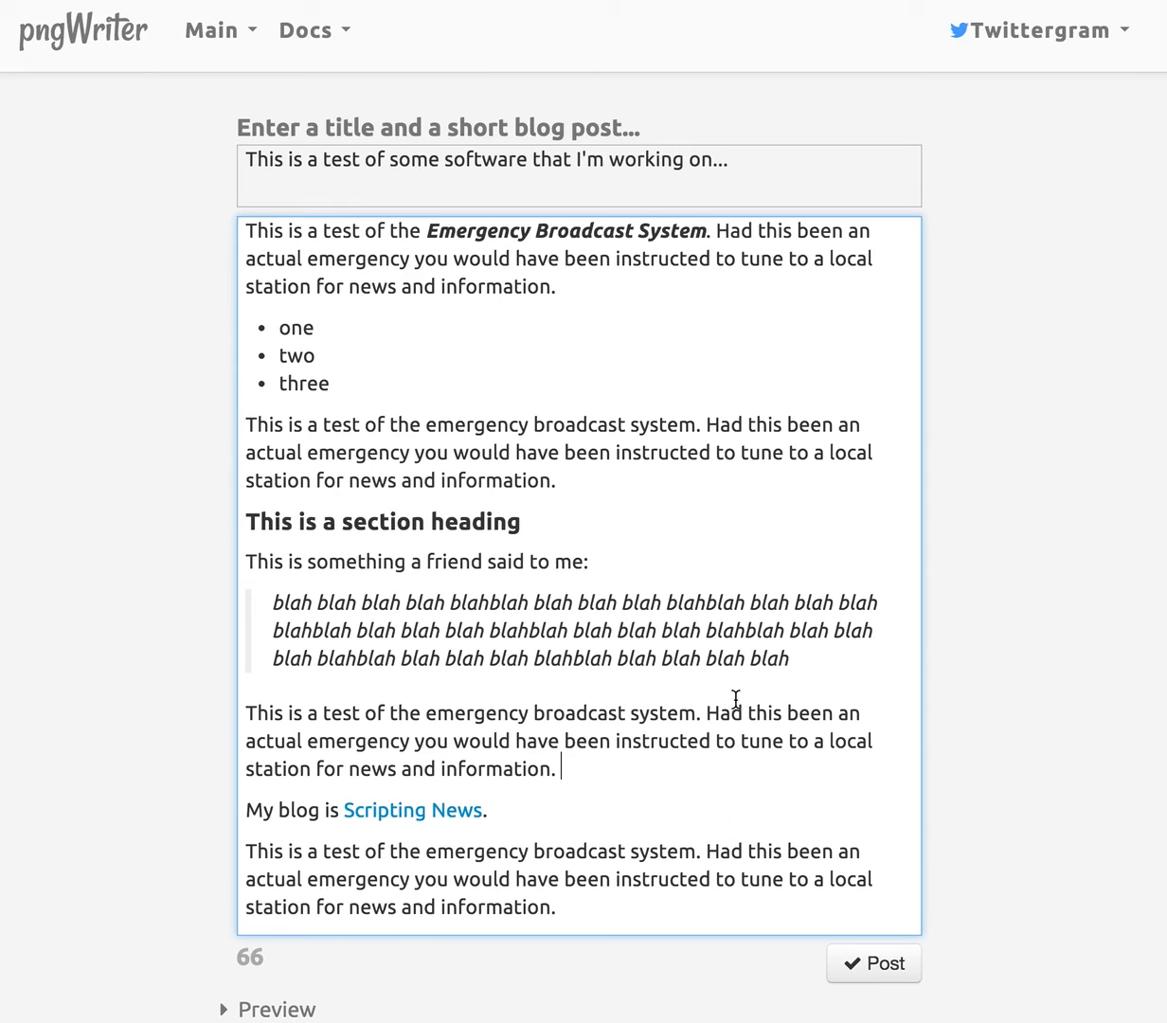
pyautogui.moveTo(682, 360)
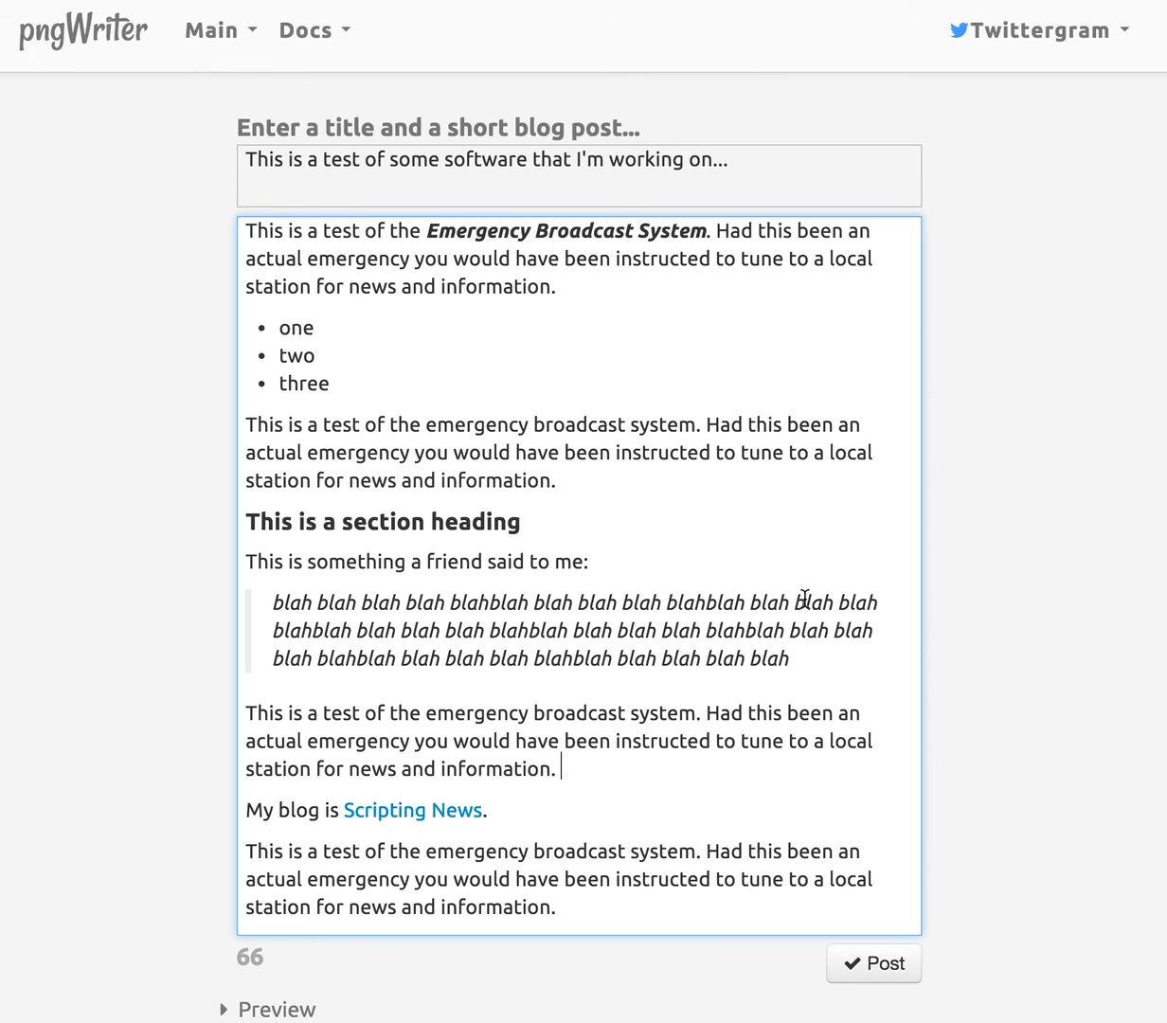
pyautogui.moveTo(990, 414)
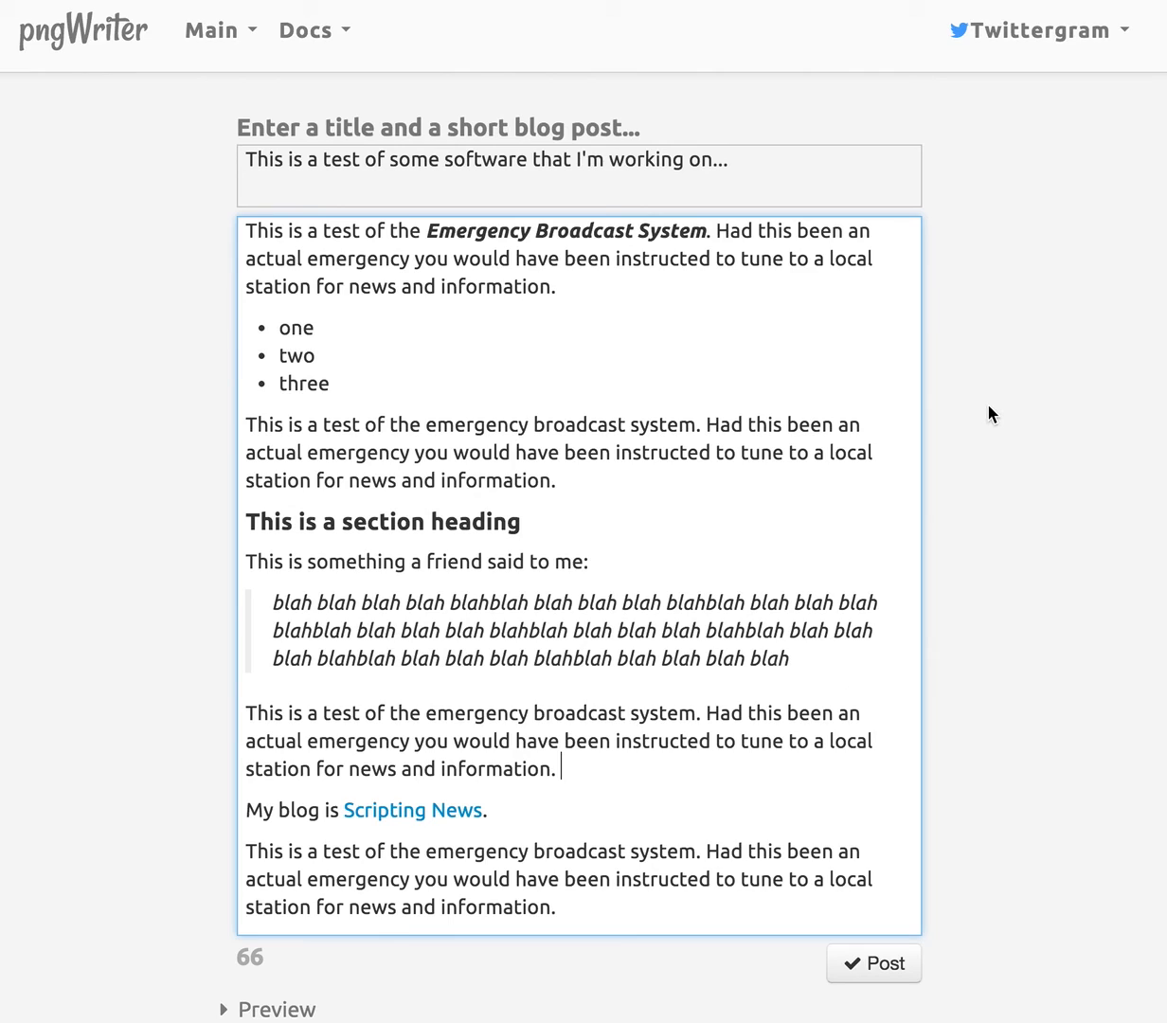
pyautogui.moveTo(875, 409)
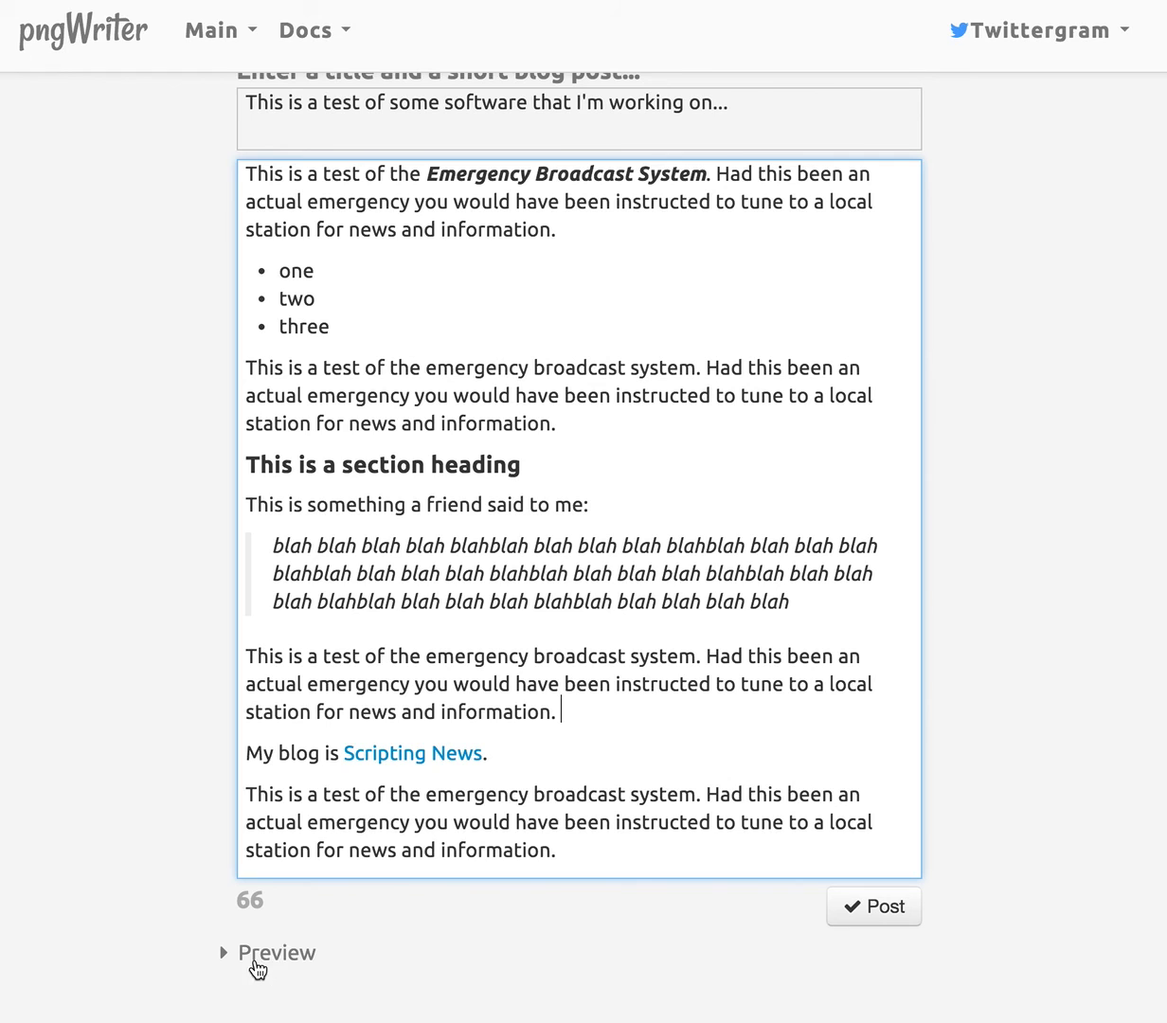
# Expand the Preview and scroll through the rendered tweet card with title, hashtag and body.
pyautogui.click(276, 951)
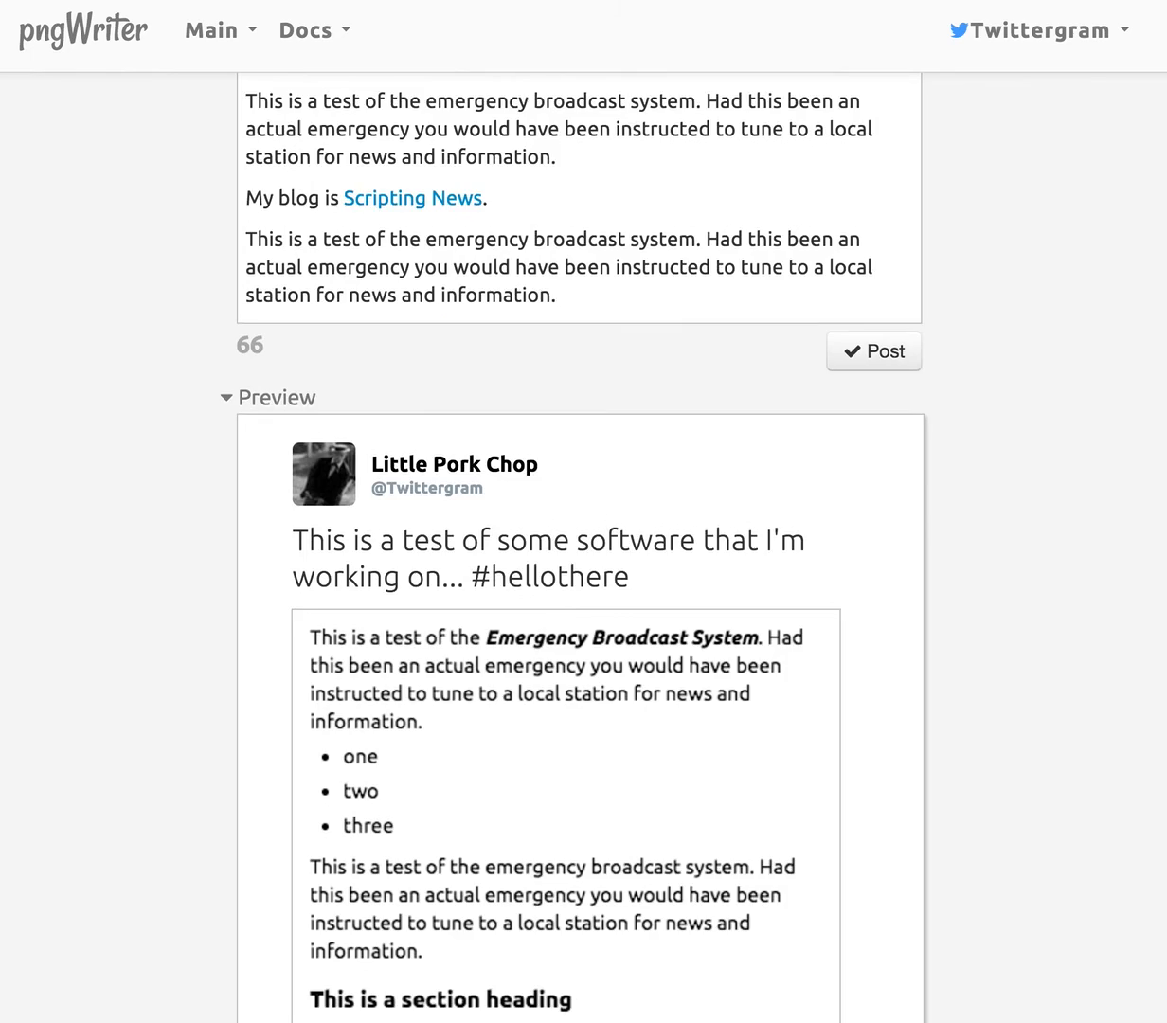
pyautogui.scroll(-3)
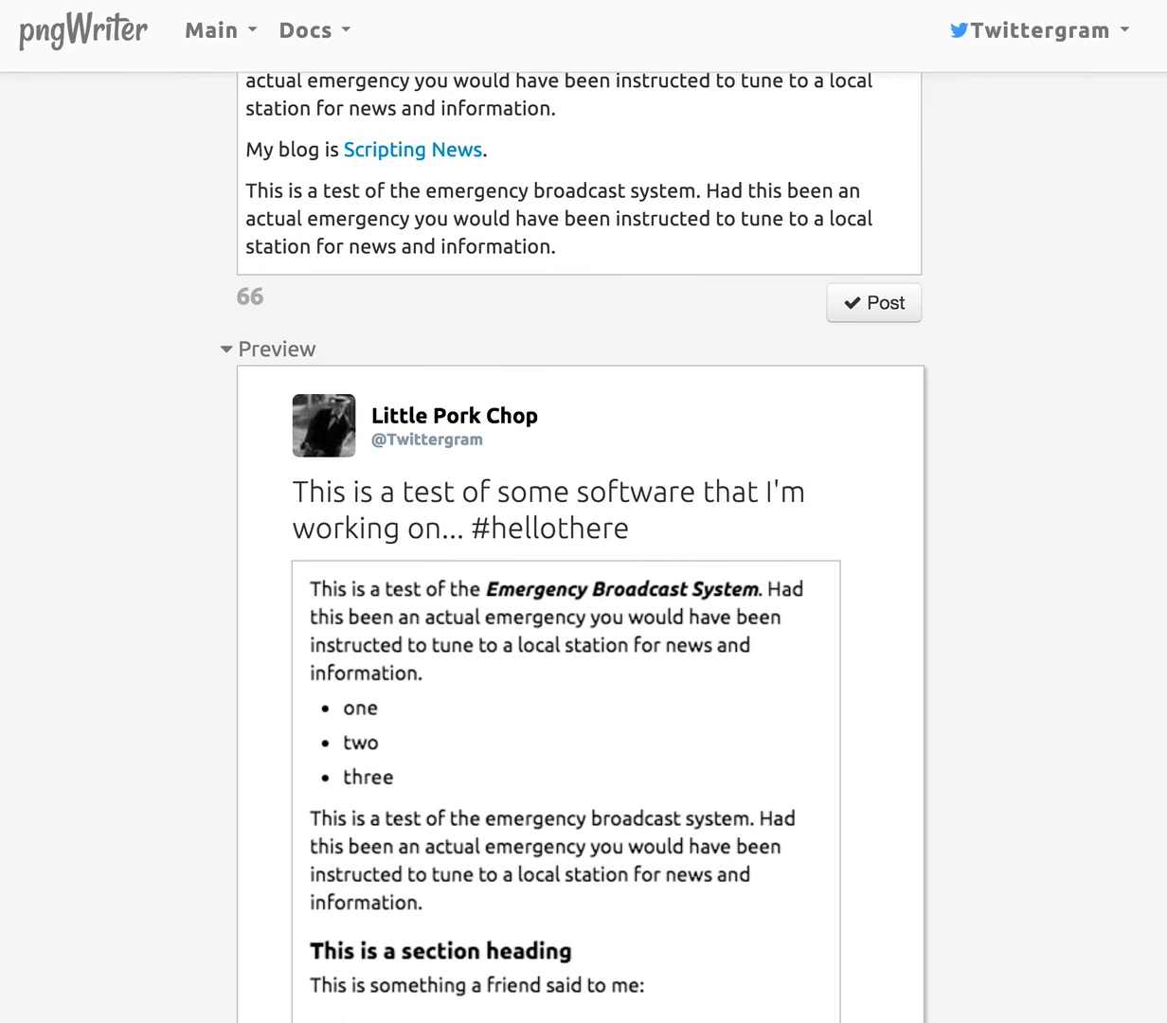
pyautogui.scroll(-3)
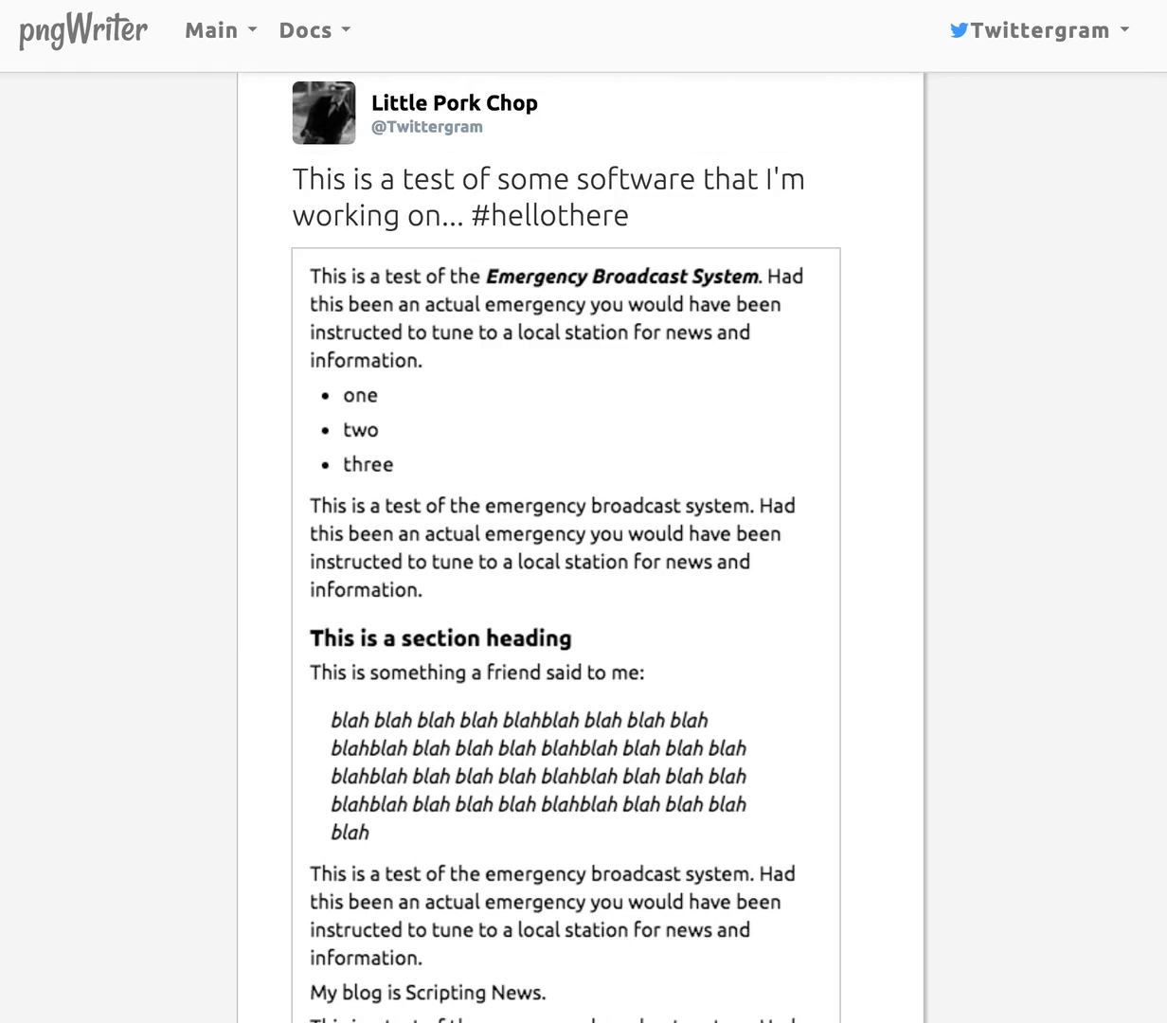
pyautogui.scroll(-3)
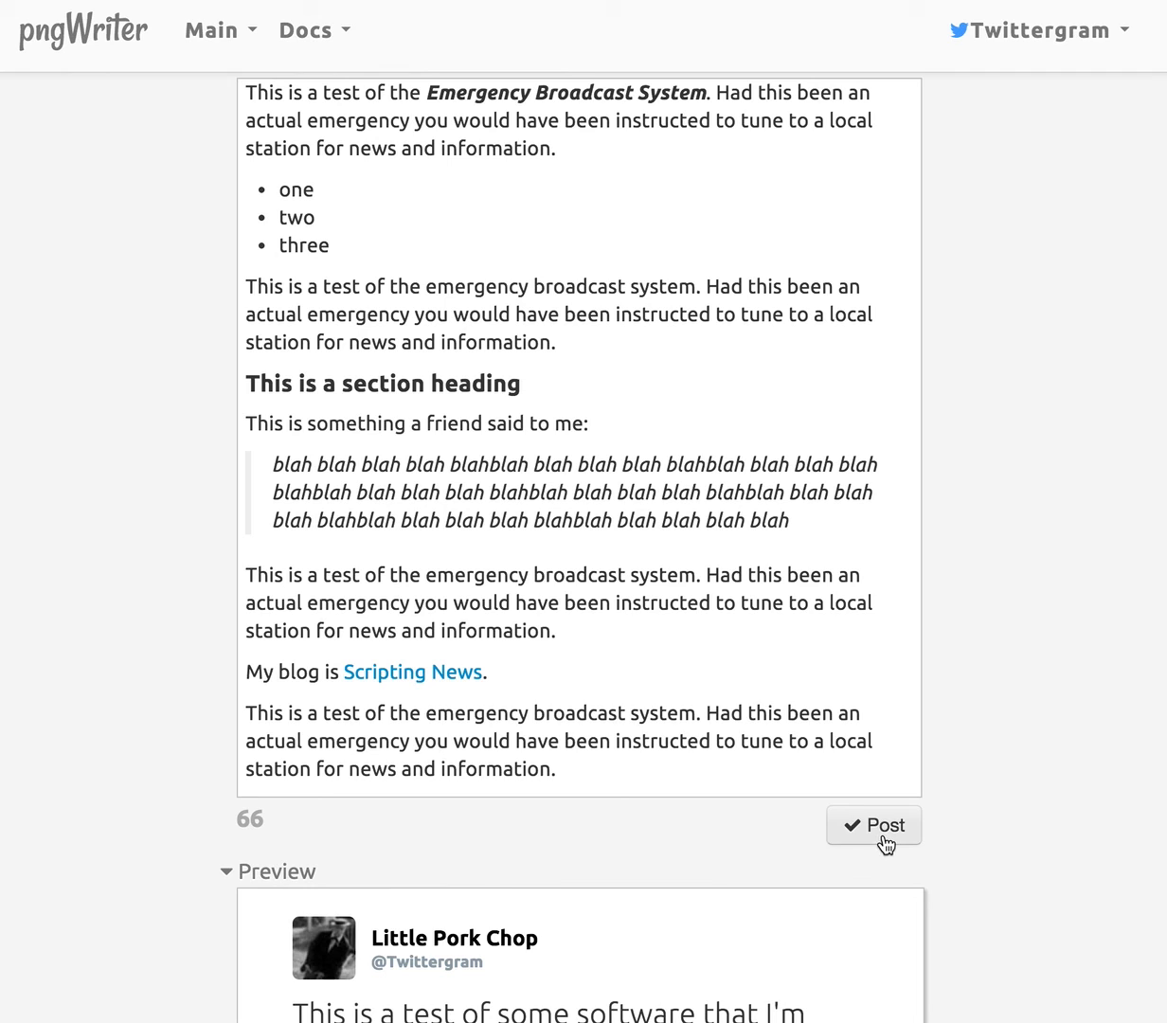
# Post the rendered PNG and confirm publishing it to Twitter.
pyautogui.click(873, 824)
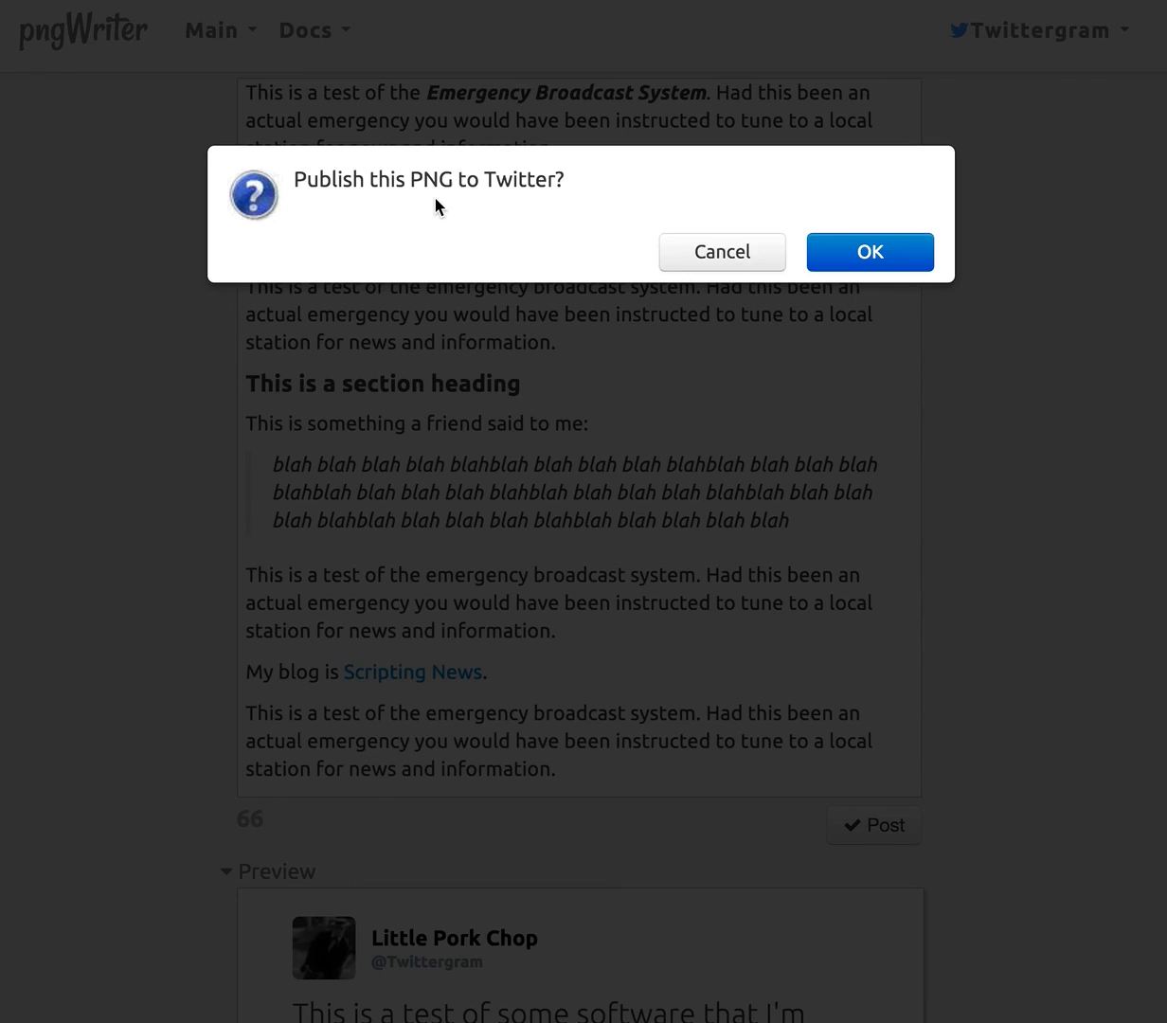
pyautogui.moveTo(432, 192)
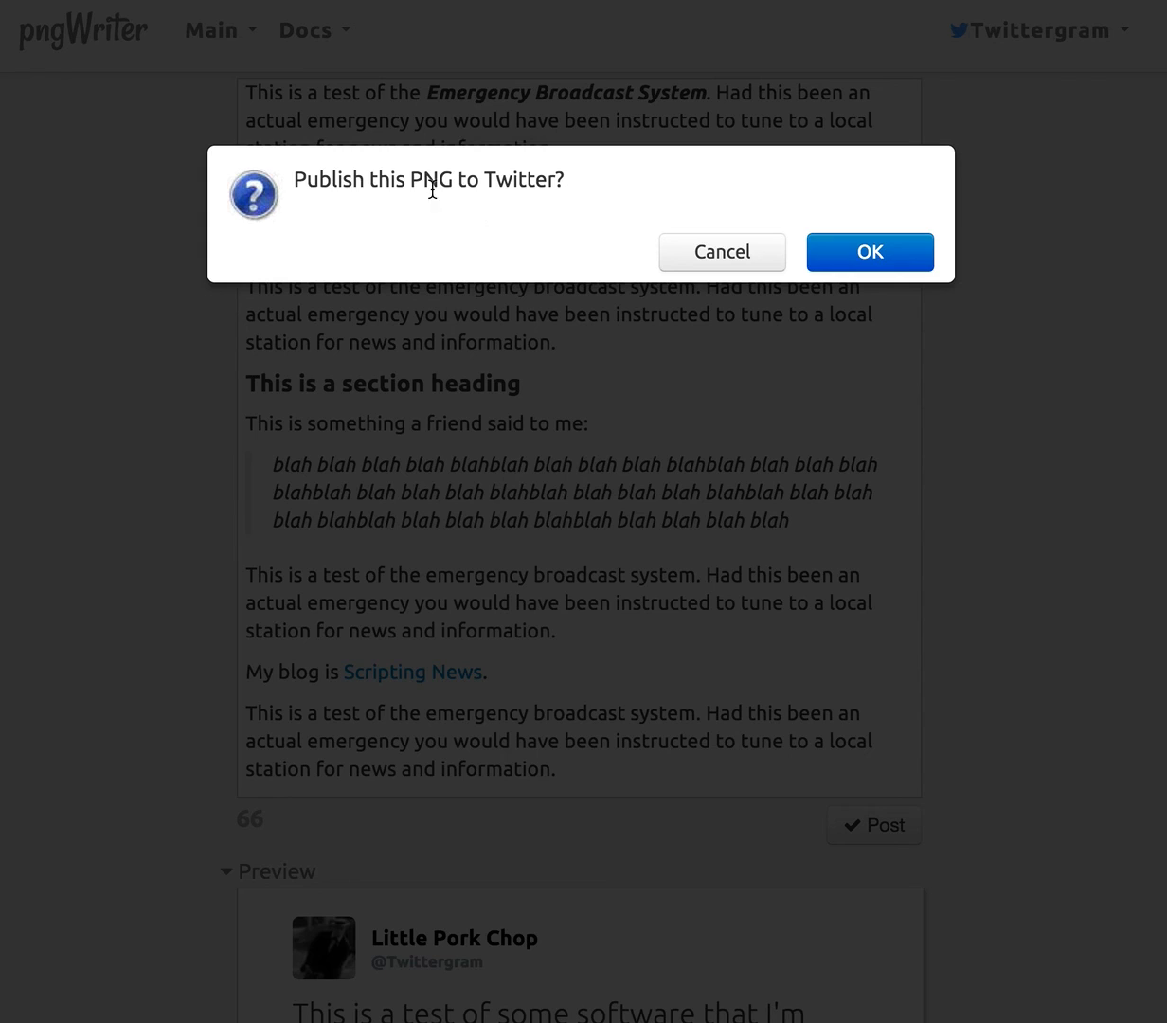
pyautogui.moveTo(493, 230)
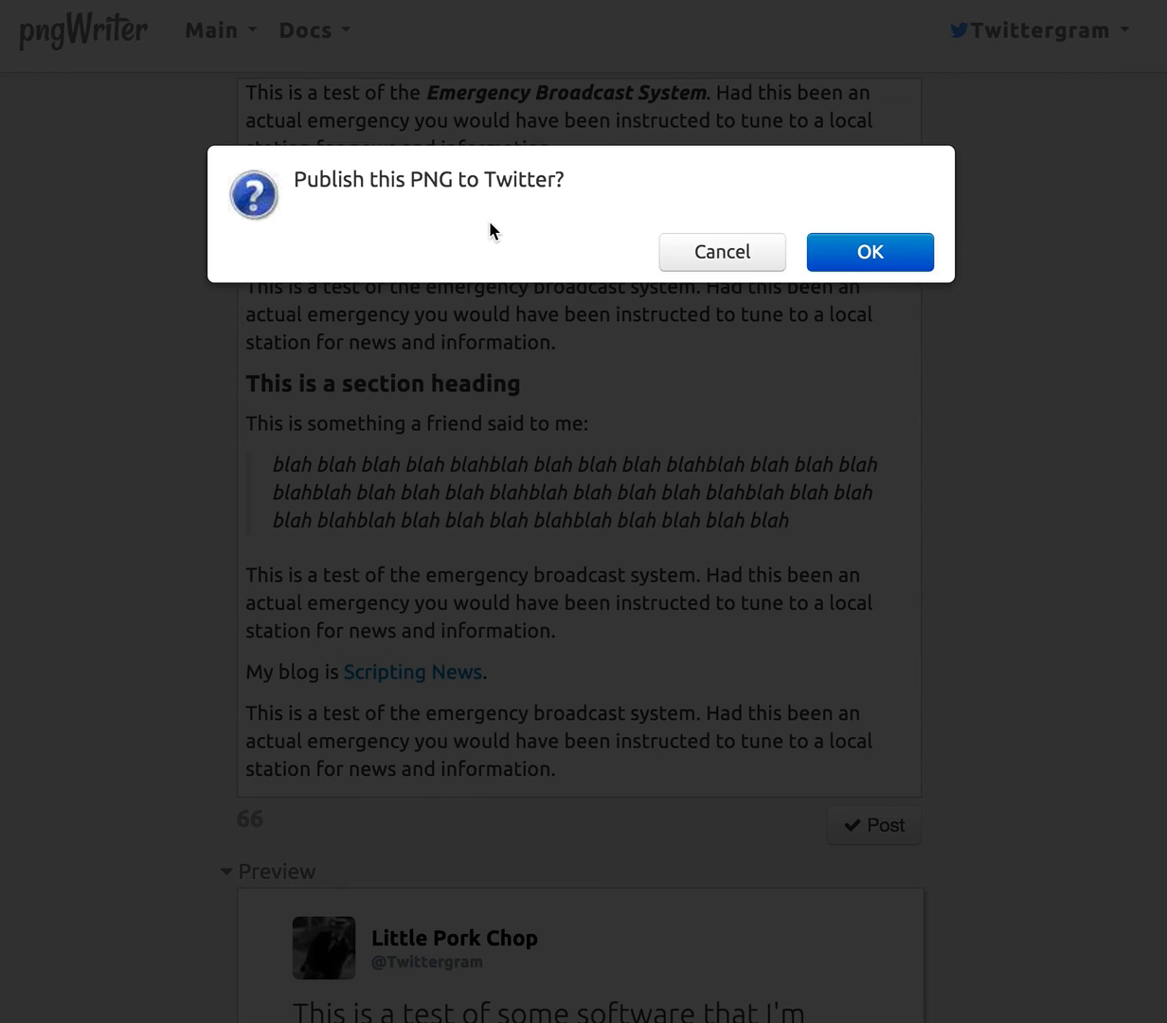
pyautogui.click(868, 251)
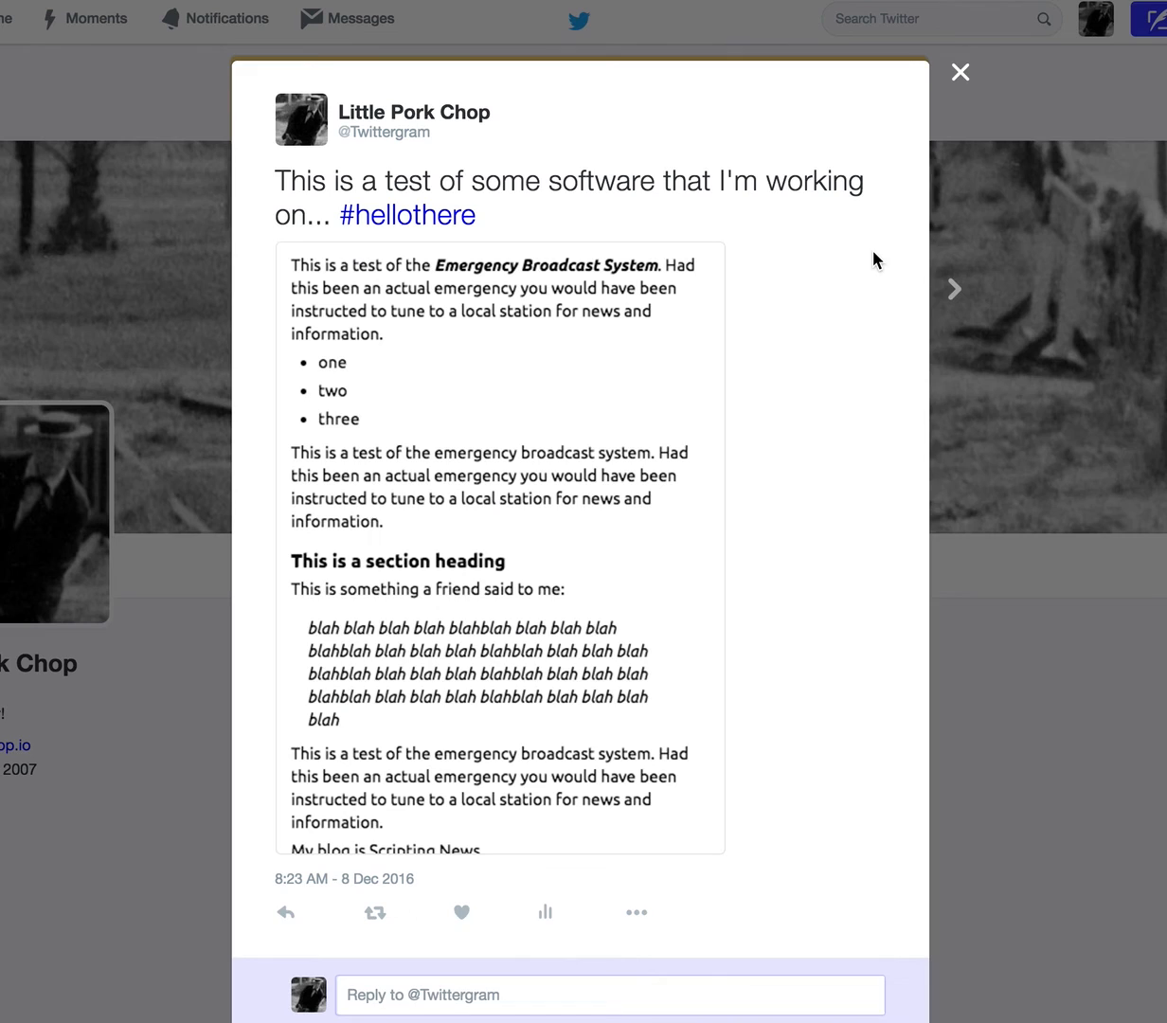
pyautogui.moveTo(971, 72)
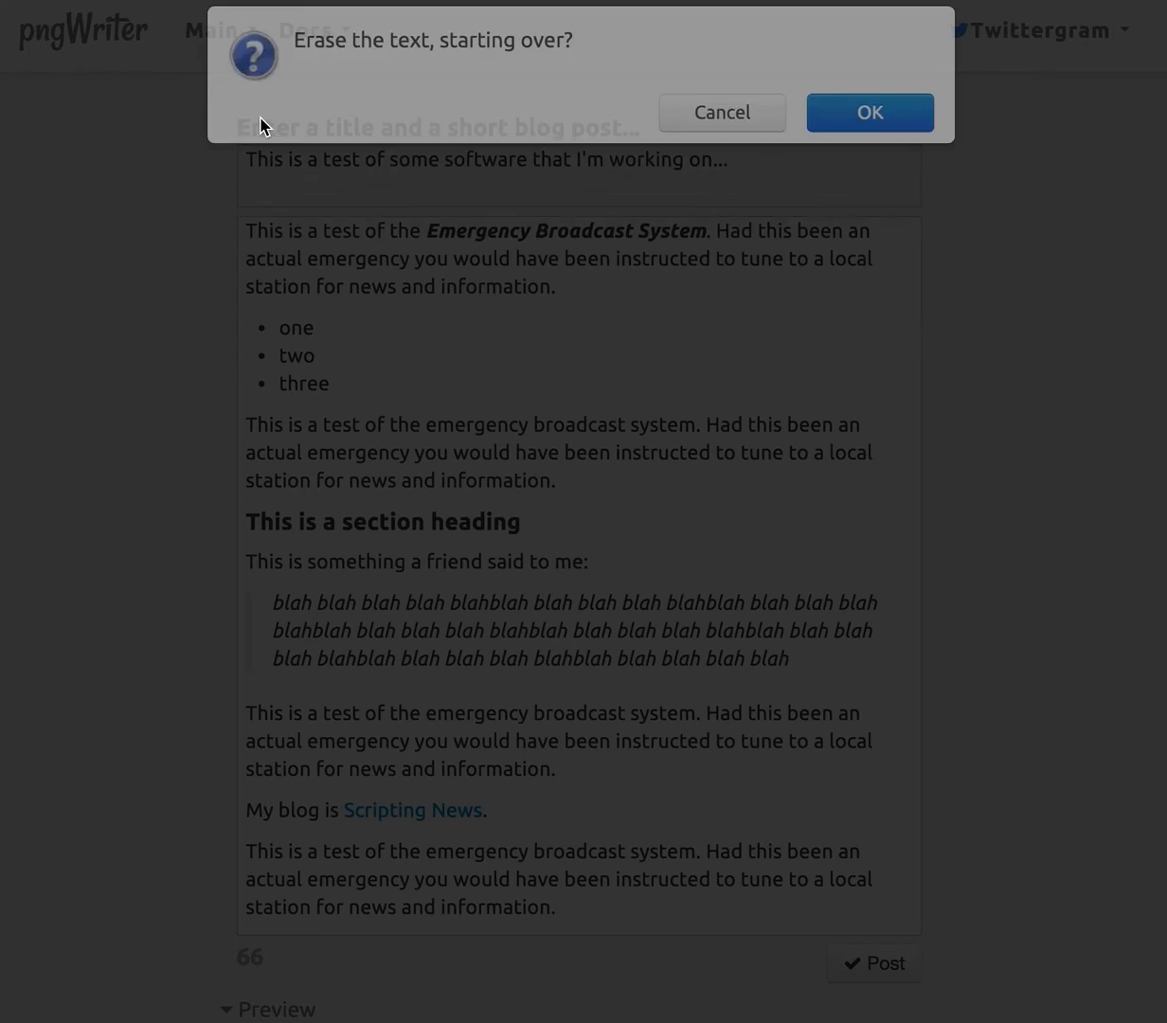
# Erase the composer, post 'Testing again.' with body 'Etc etc.' to Twitter, and dismiss the tweet.
pyautogui.click(869, 113)
pyautogui.write('Testing again.')
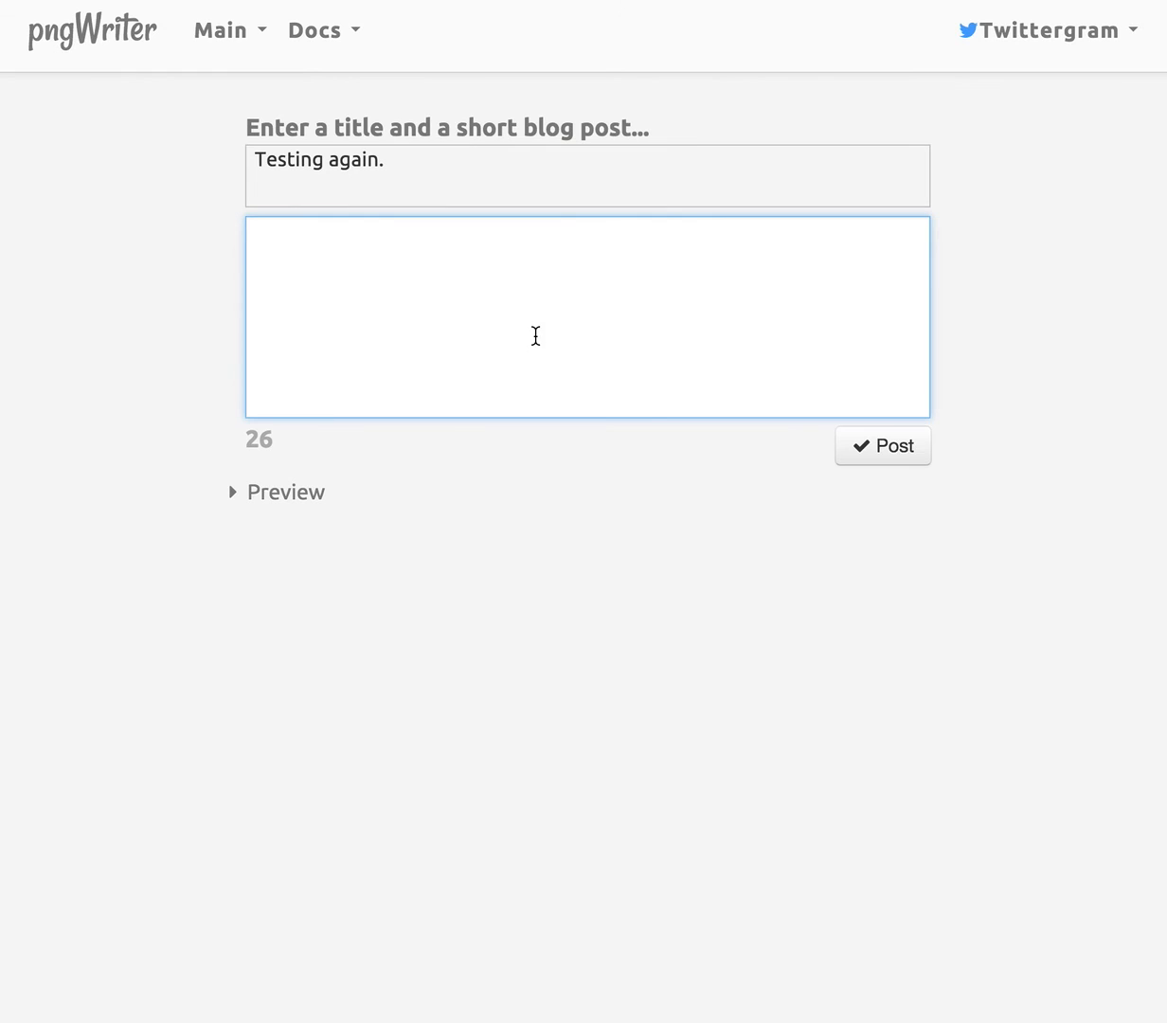
pyautogui.write('Etc etc.')
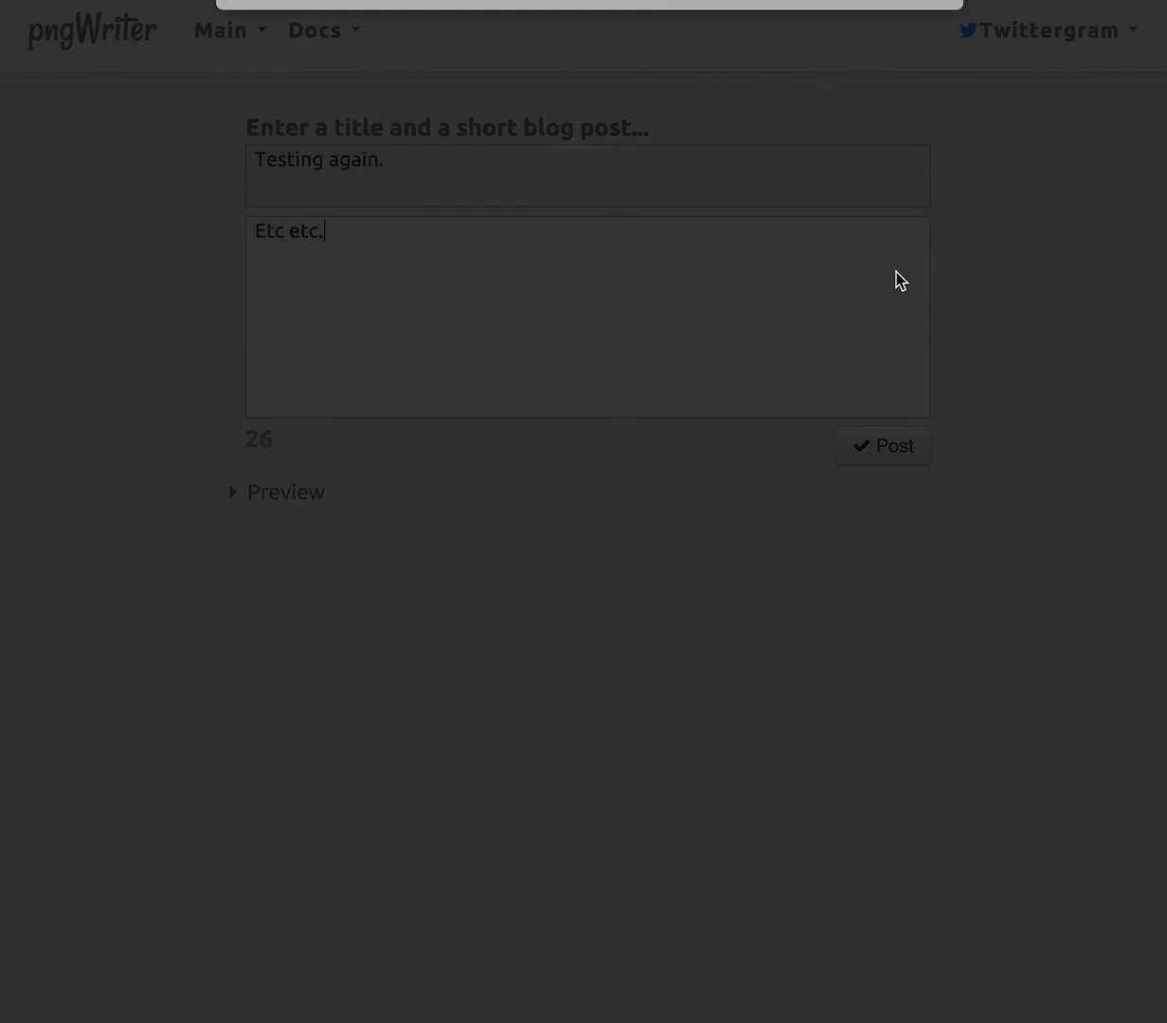
pyautogui.click(881, 445)
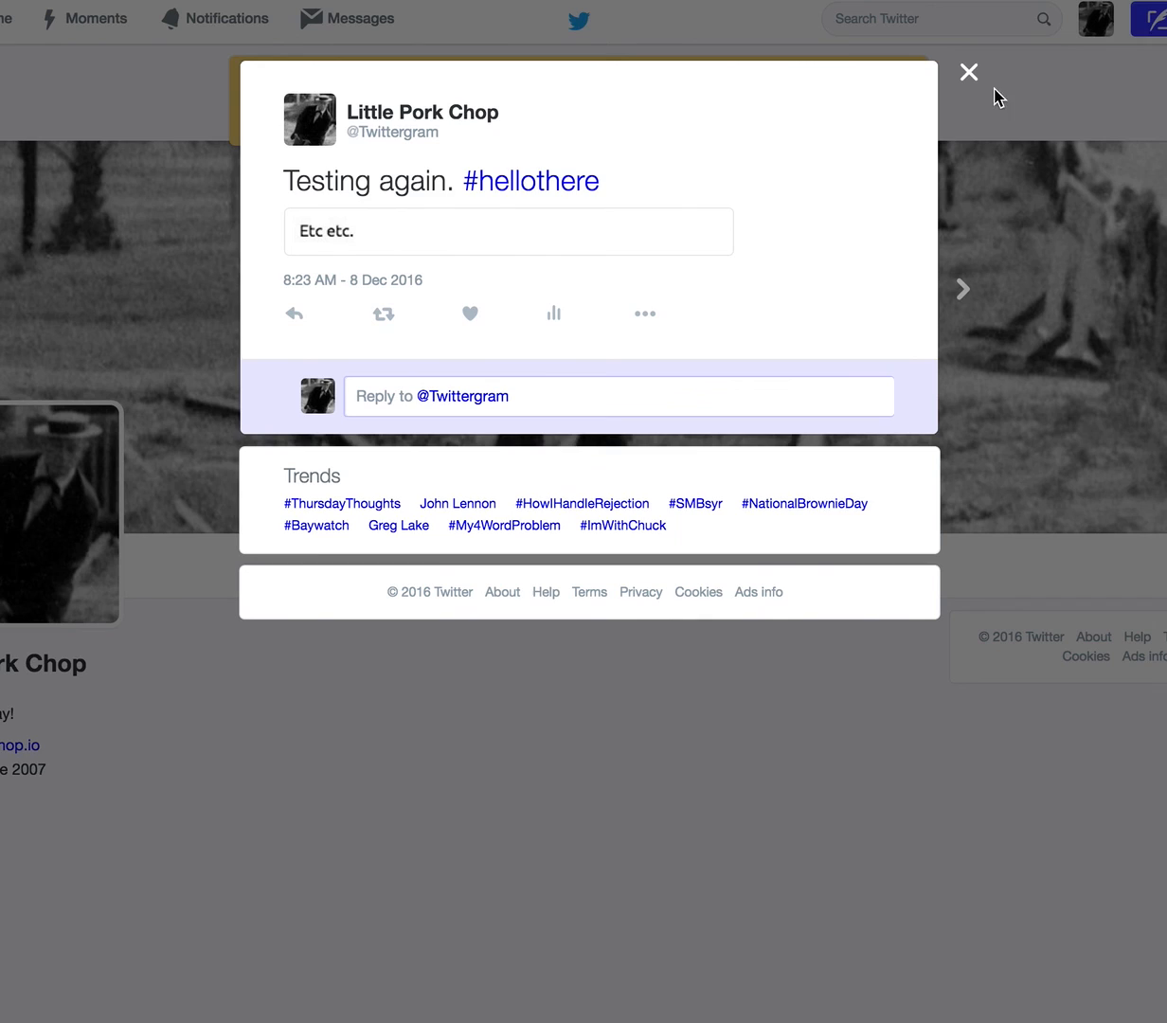
pyautogui.click(968, 72)
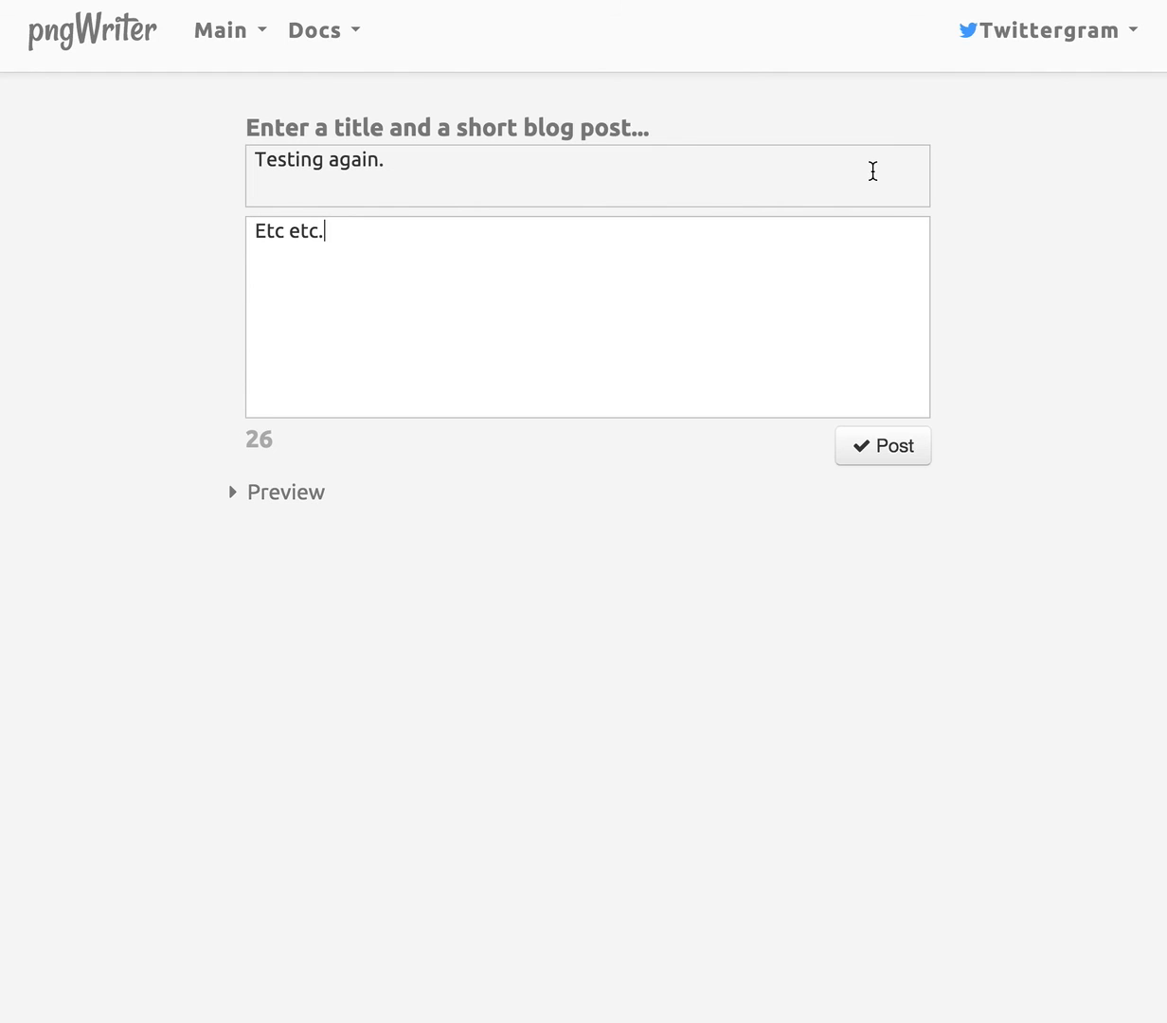
pyautogui.moveTo(840, 246)
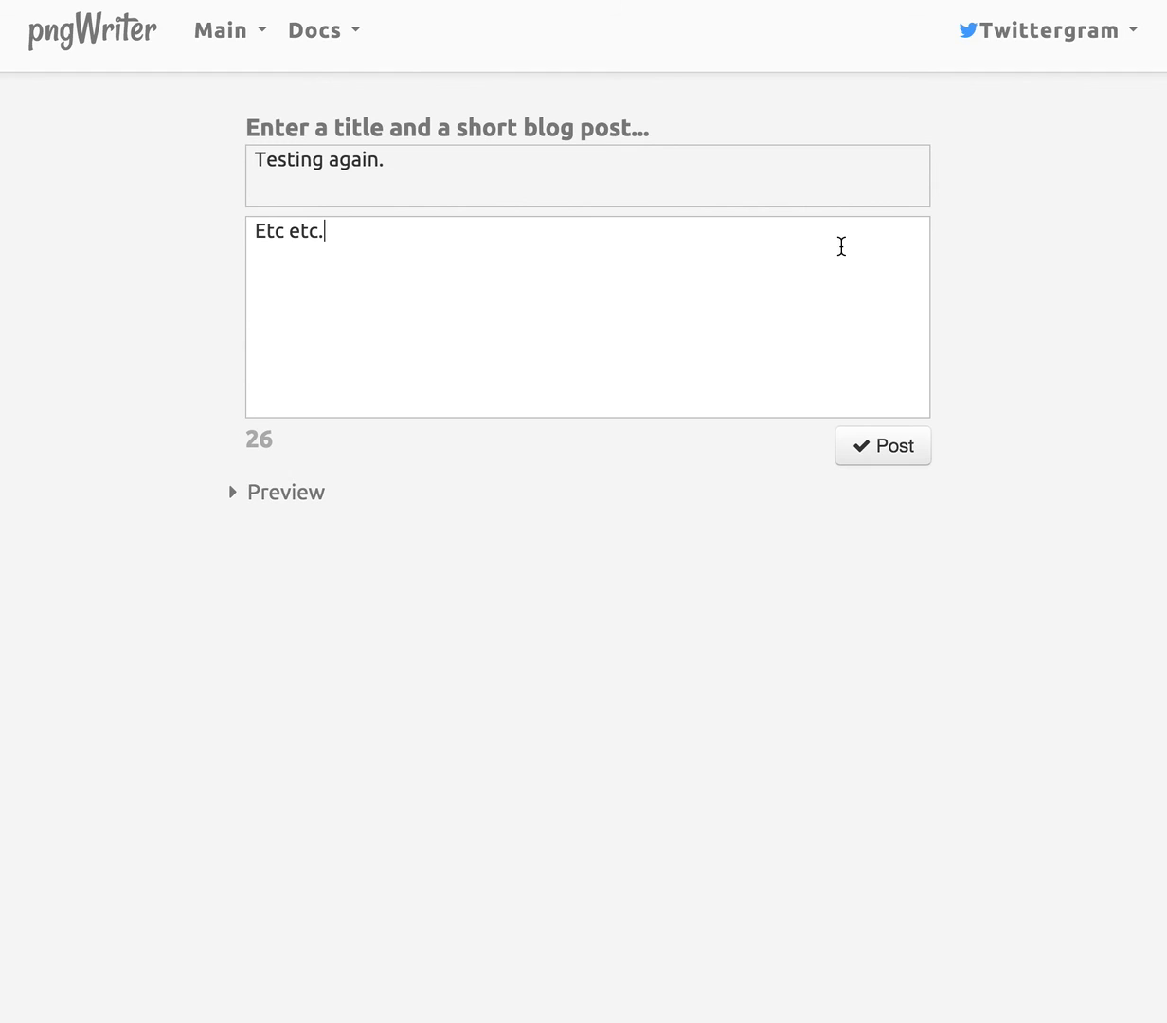